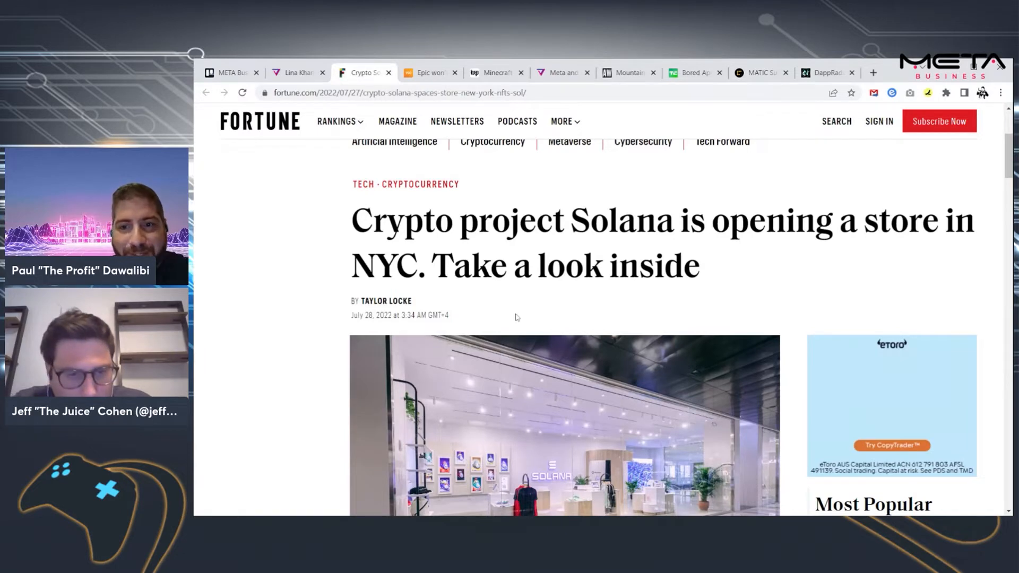
Scroll past the Solana store photo to the paragraphs on Solana Pay crypto payments and the NFT gallery
{"action": "scroll", "scroll_direction": "down", "scroll_amount": 3}
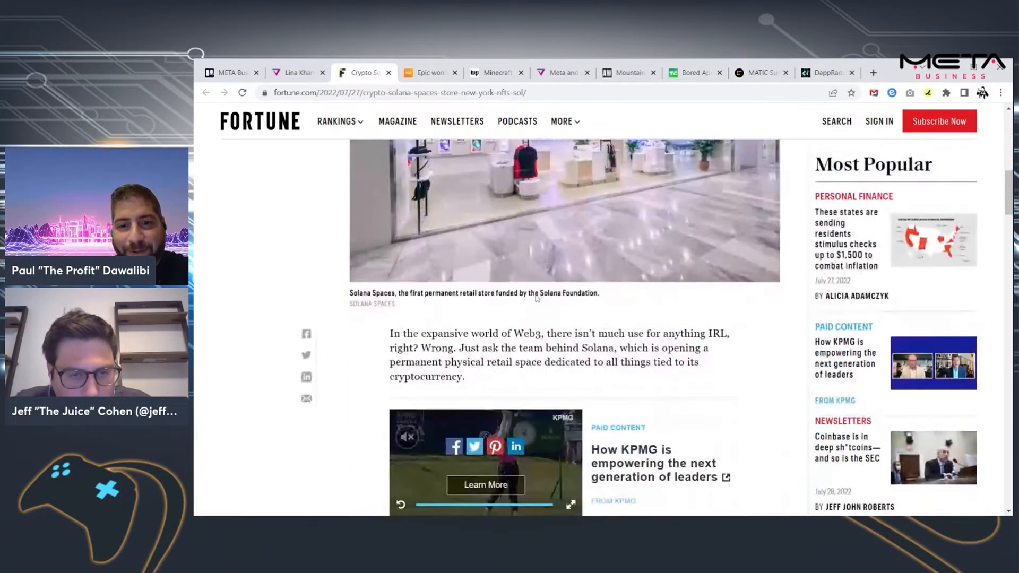
{"action": "scroll", "scroll_direction": "down", "scroll_amount": 3}
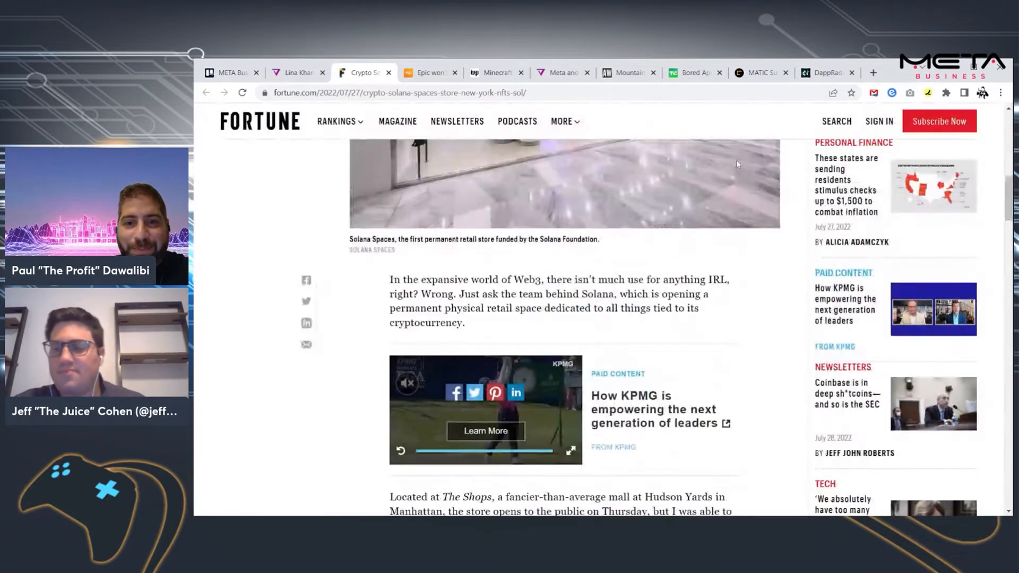
{"action": "scroll", "scroll_direction": "down", "scroll_amount": 3}
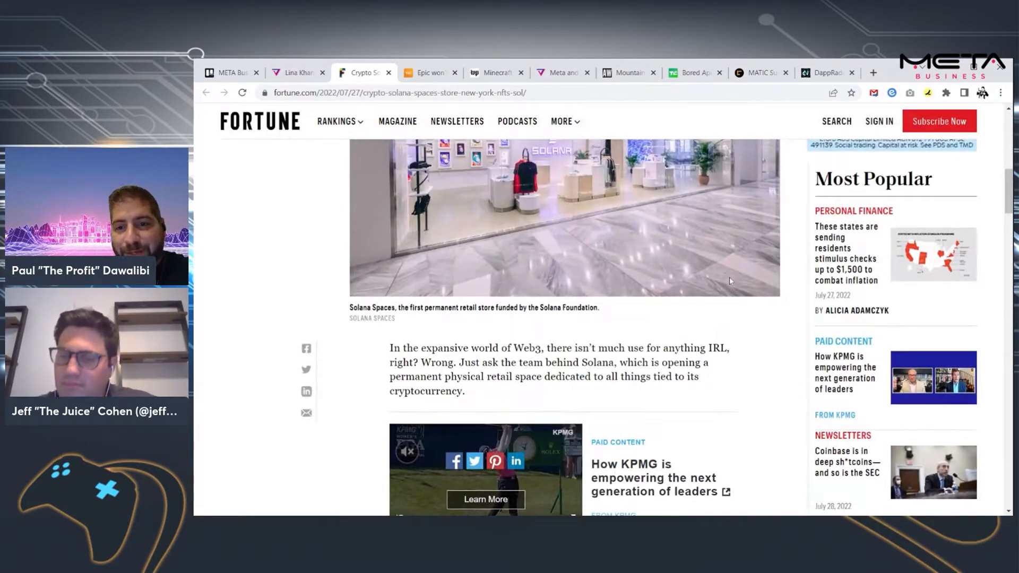
{"action": "scroll", "scroll_direction": "down", "scroll_amount": 3}
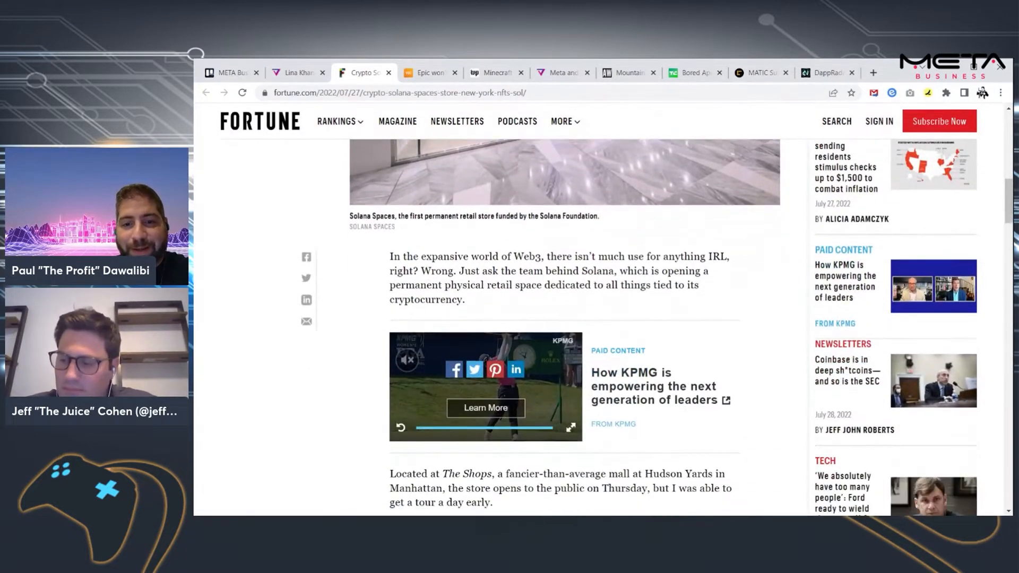
{"action": "scroll", "scroll_direction": "down", "scroll_amount": 3}
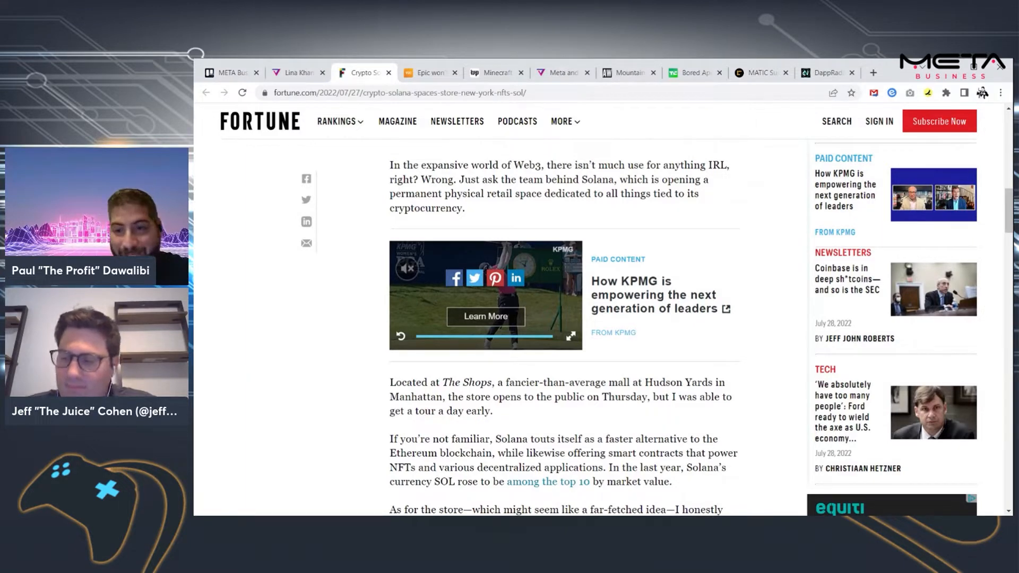
{"action": "scroll", "scroll_direction": "down", "scroll_amount": 3}
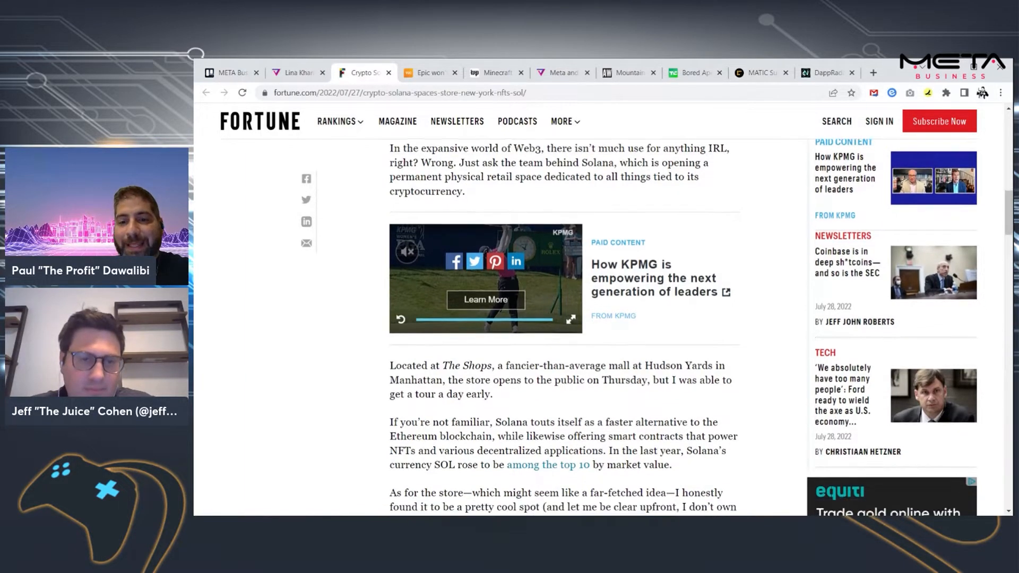
{"action": "scroll", "scroll_direction": "down", "scroll_amount": 3}
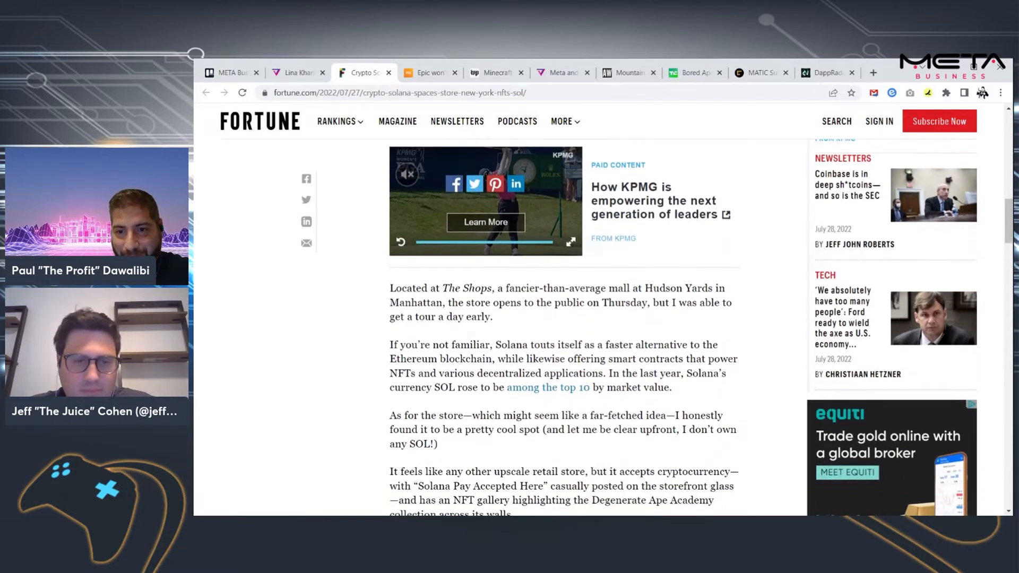
{"action": "scroll", "scroll_direction": "down", "scroll_amount": 3}
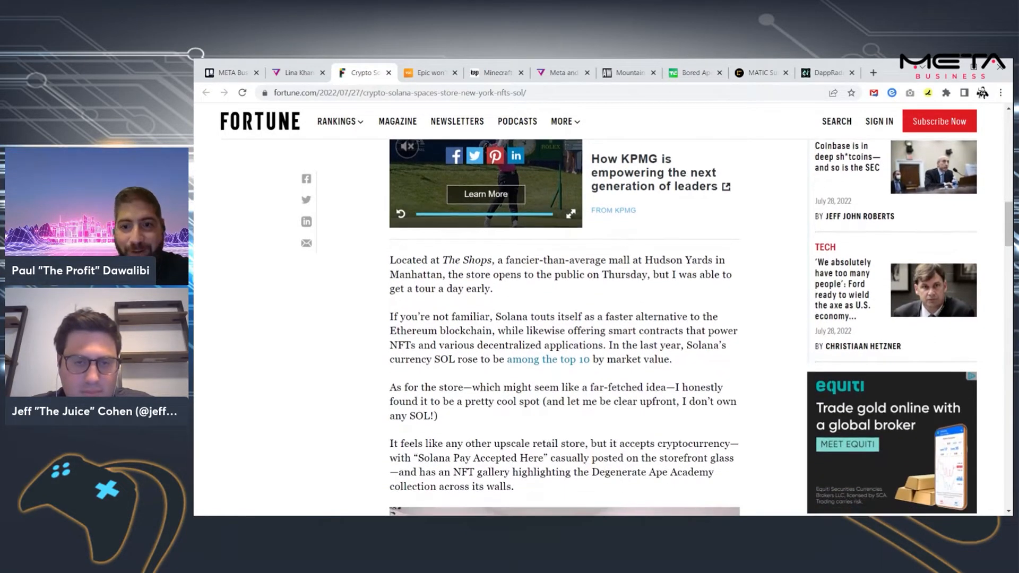
Read the Solana store passages on branded merch and the team's goal of onboarding newcomers
{"action": "scroll", "scroll_direction": "down", "scroll_amount": 3}
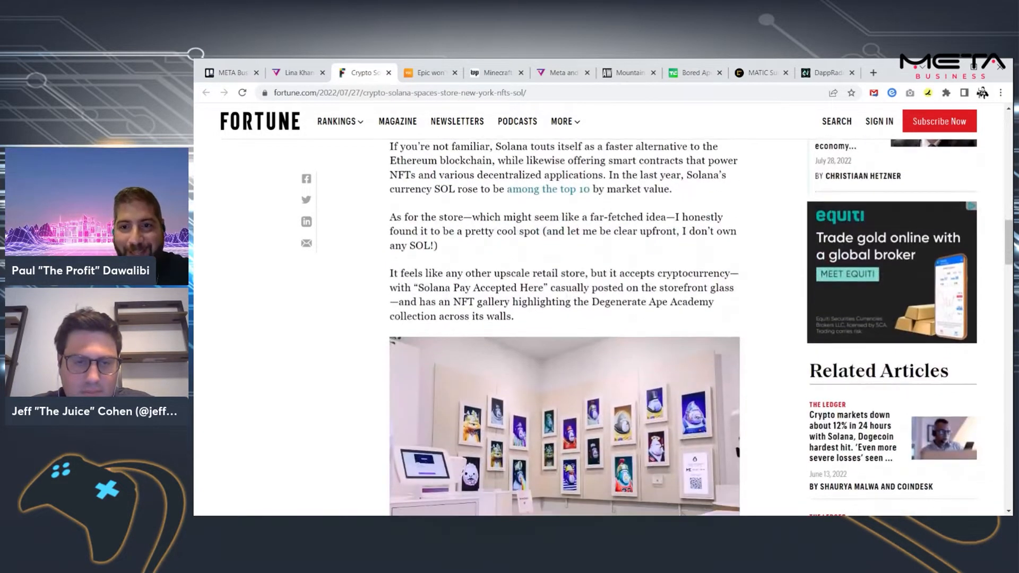
{"action": "scroll", "scroll_direction": "down", "scroll_amount": 3}
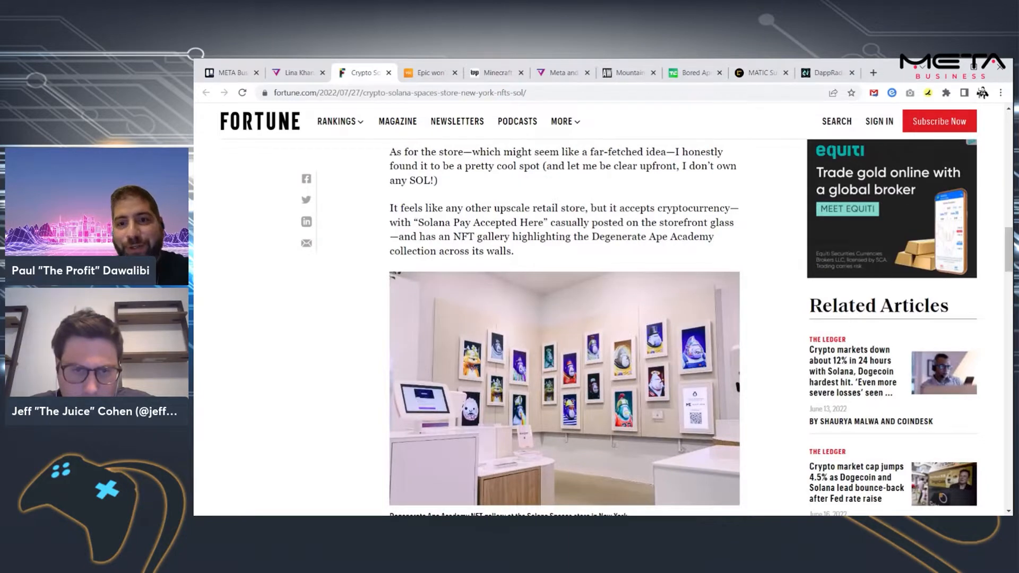
{"action": "scroll", "scroll_direction": "down", "scroll_amount": 3}
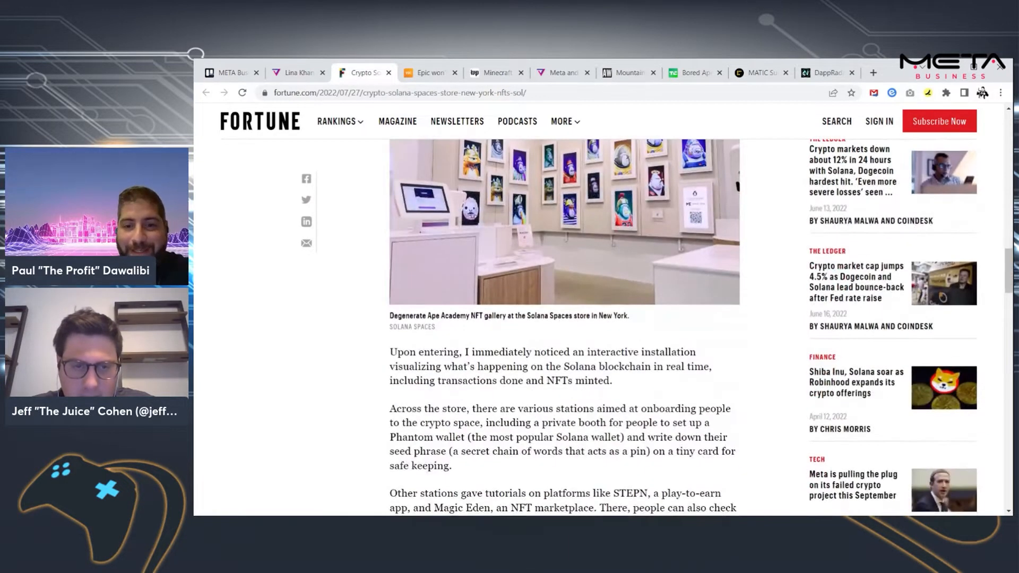
{"action": "scroll", "scroll_direction": "down", "scroll_amount": 3}
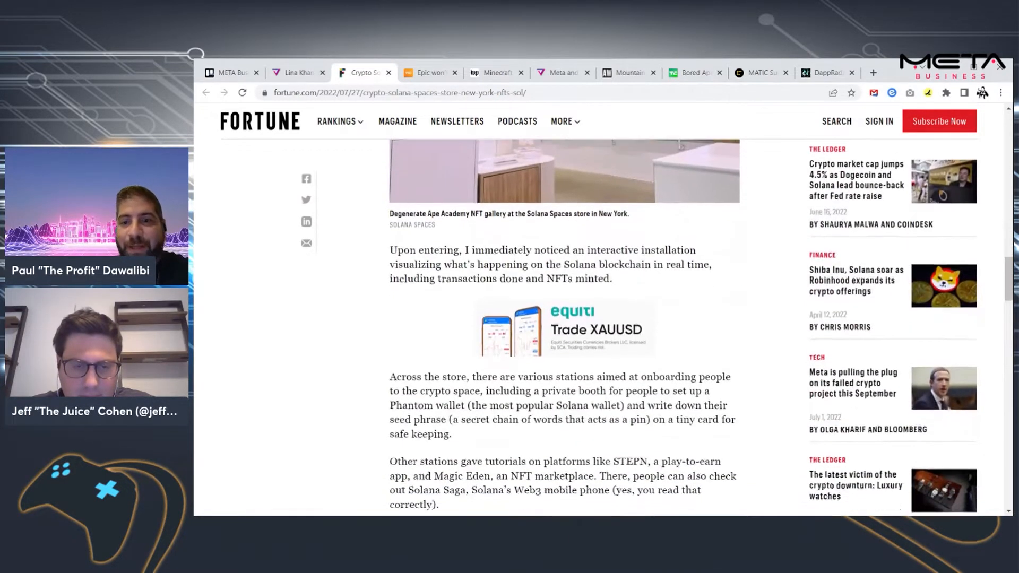
{"action": "scroll", "scroll_direction": "down", "scroll_amount": 3}
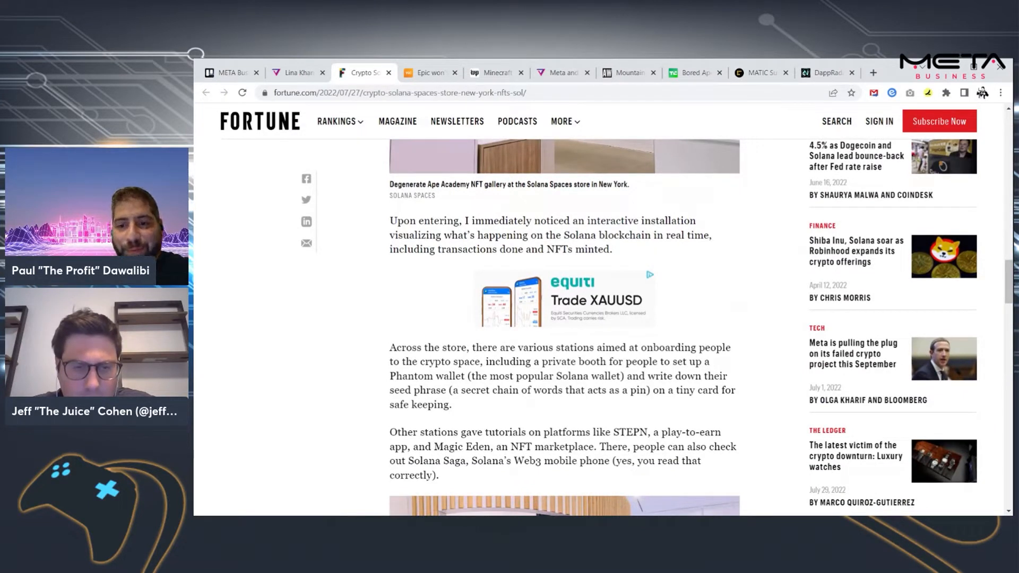
{"action": "scroll", "scroll_direction": "down", "scroll_amount": 3}
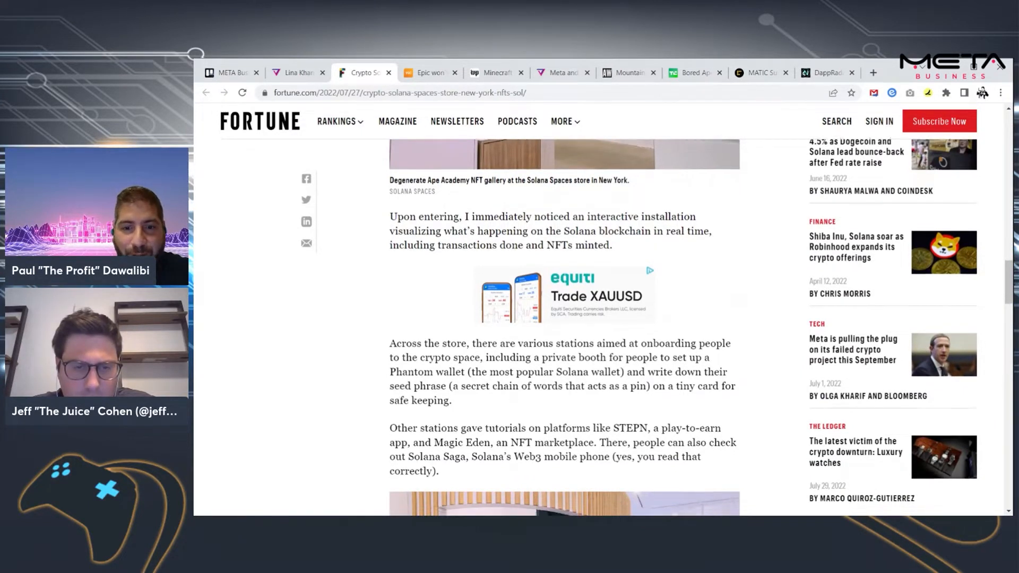
{"action": "scroll", "scroll_direction": "down", "scroll_amount": 3}
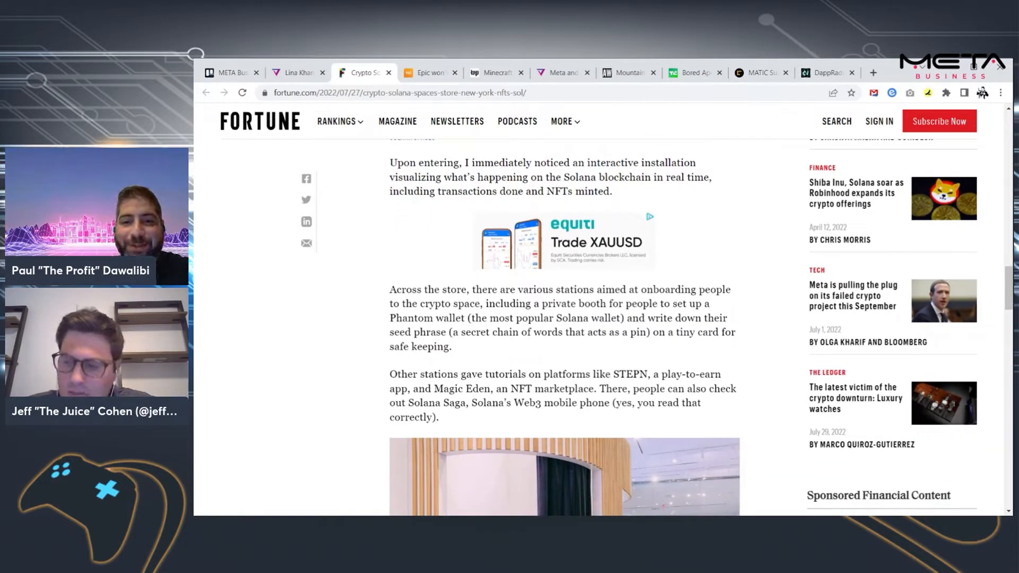
{"action": "scroll", "scroll_direction": "down", "scroll_amount": 3}
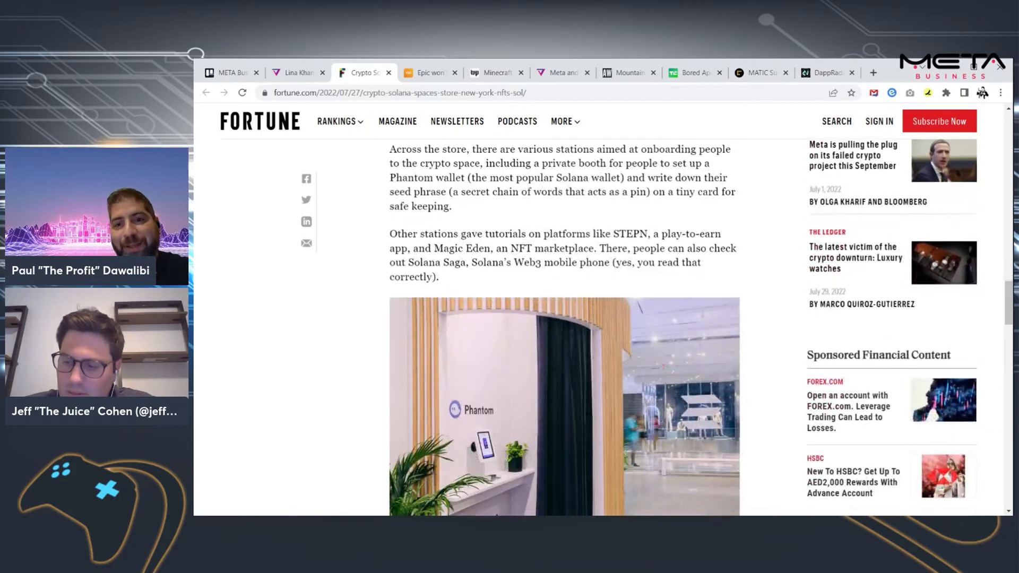
{"action": "scroll", "scroll_direction": "down", "scroll_amount": 3}
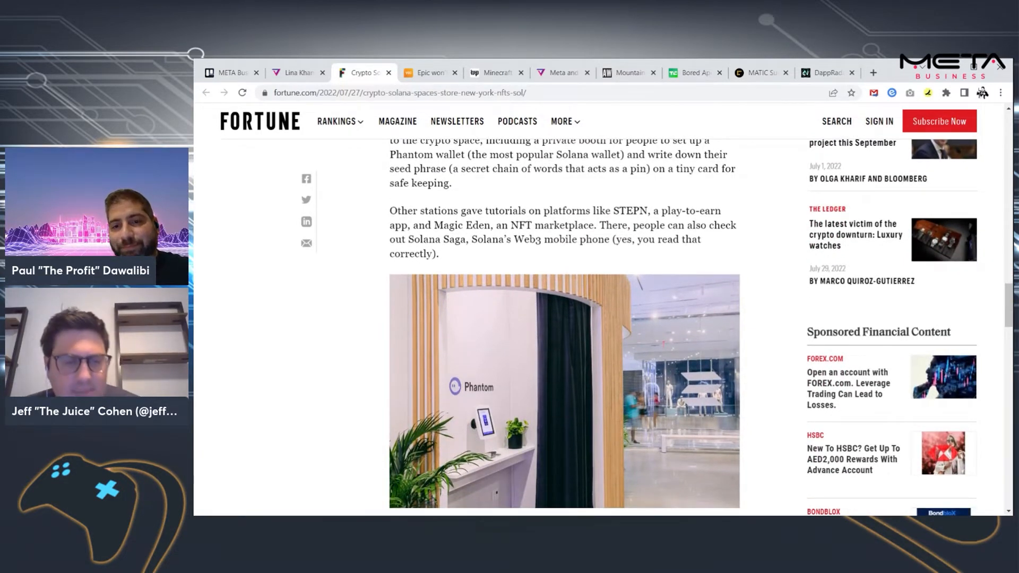
Continue through the costly Manhattan rent paragraphs to the article's closing verdict
{"action": "scroll", "scroll_direction": "down", "scroll_amount": 3}
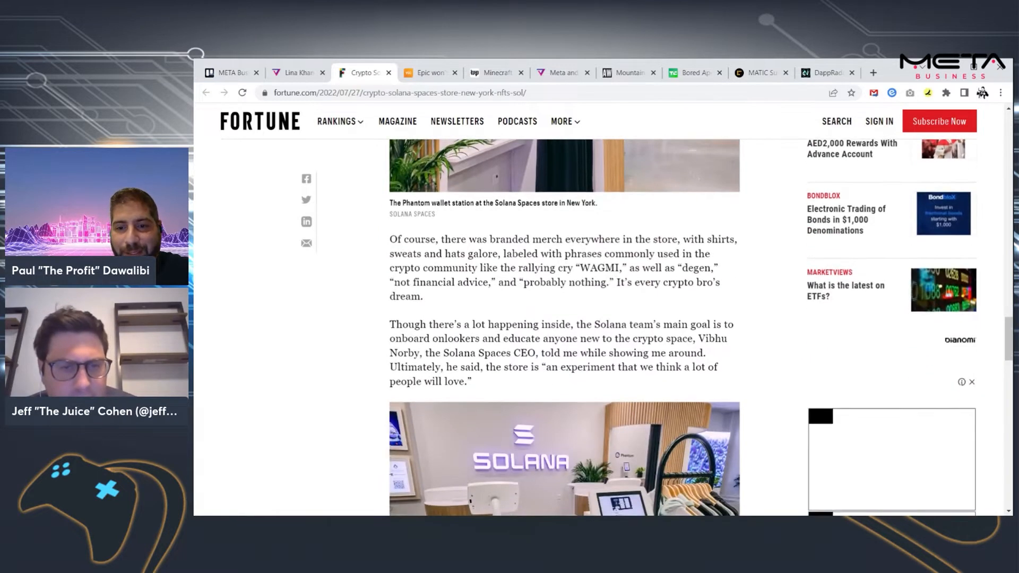
{"action": "scroll", "scroll_direction": "down", "scroll_amount": 3}
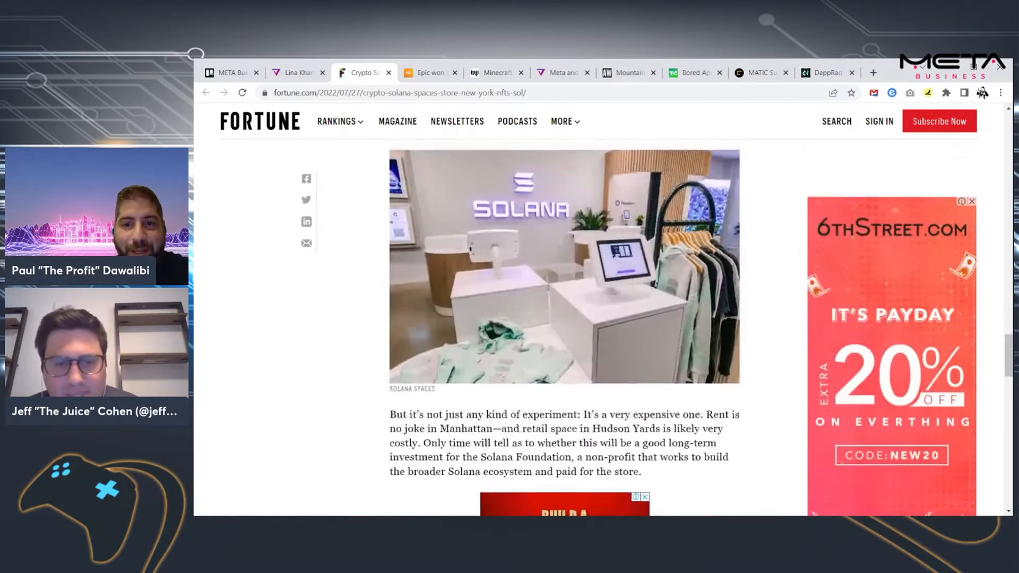
{"action": "scroll", "scroll_direction": "down", "scroll_amount": 3}
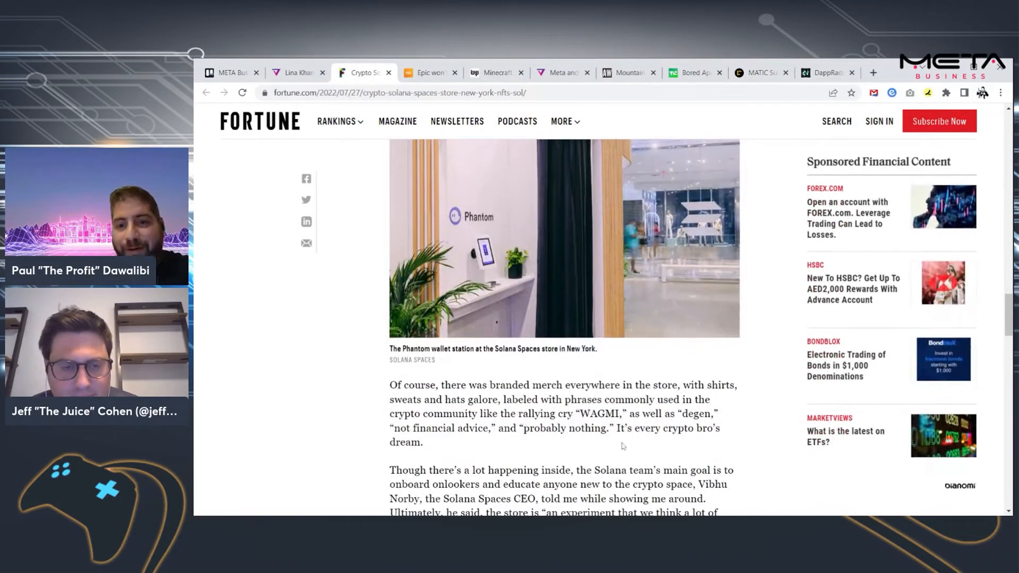
{"action": "scroll", "scroll_direction": "down", "scroll_amount": 3}
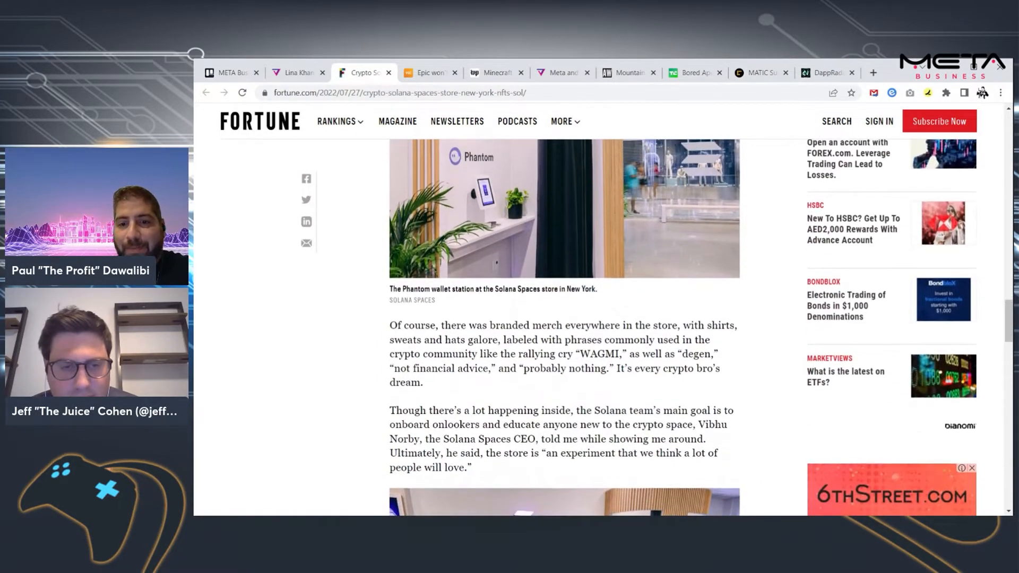
{"action": "scroll", "scroll_direction": "down", "scroll_amount": 3}
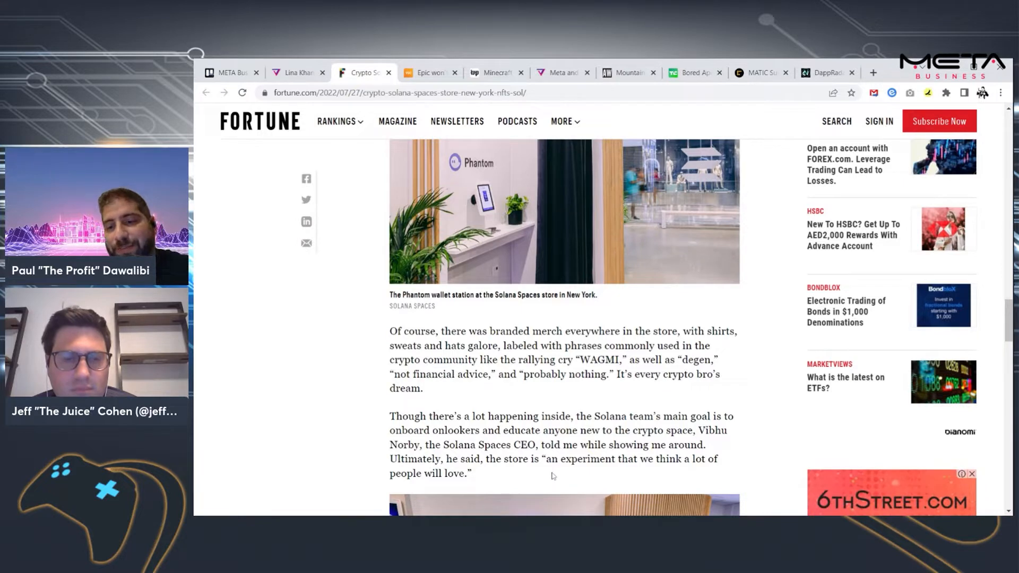
{"action": "scroll", "scroll_direction": "down", "scroll_amount": 3}
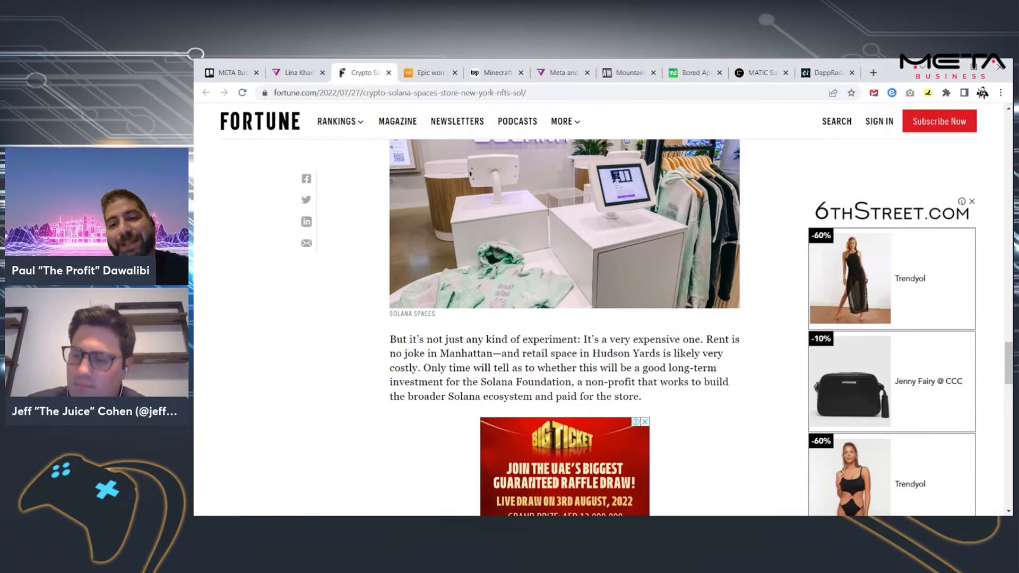
{"action": "scroll", "scroll_direction": "down", "scroll_amount": 3}
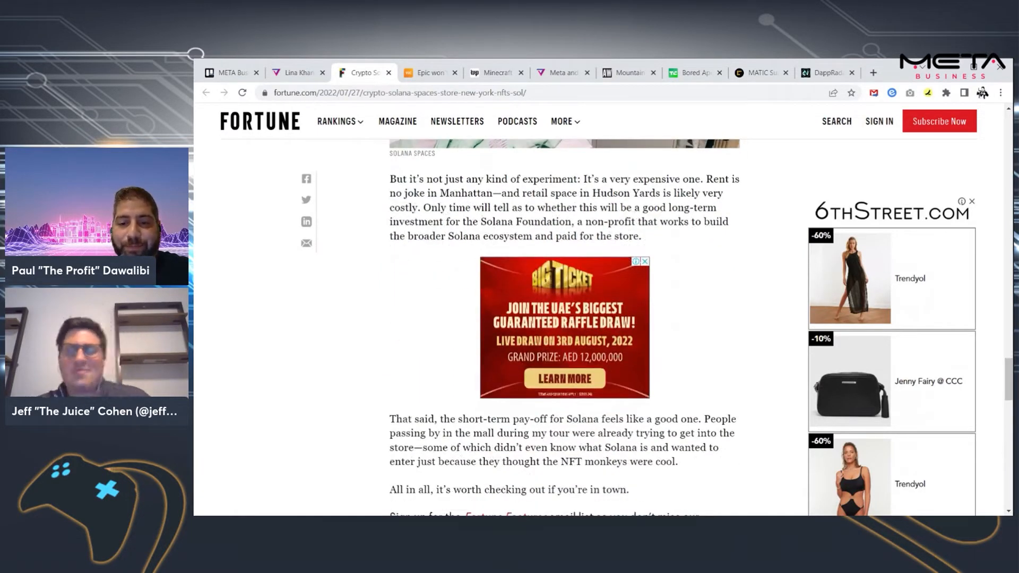
{"action": "scroll", "scroll_direction": "down", "scroll_amount": 3}
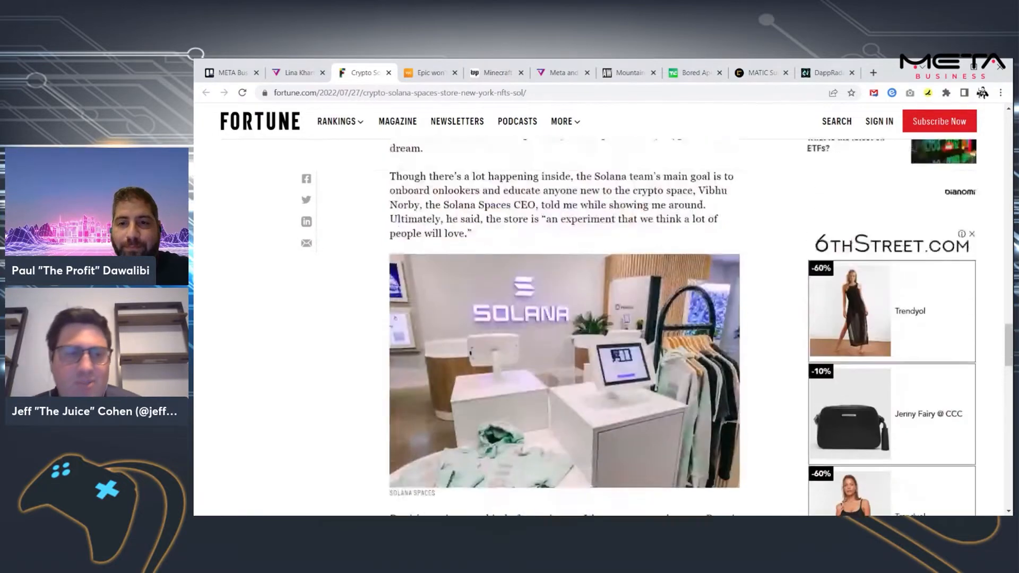
{"action": "scroll", "scroll_direction": "down", "scroll_amount": 3}
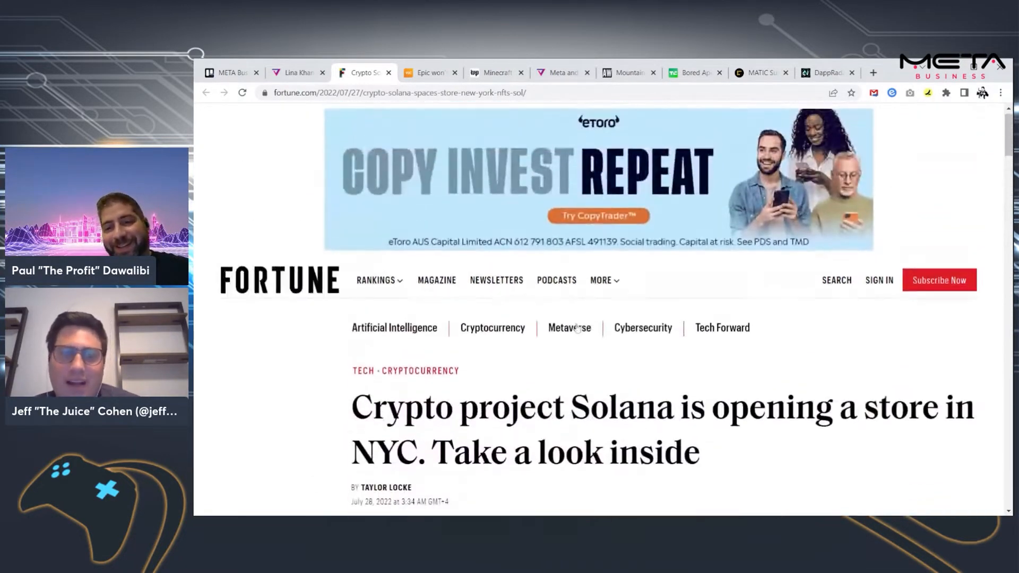
Scroll from the headline down to the opening paragraphs on the Hudson Yards location and what Solana is
{"action": "scroll", "scroll_direction": "down", "scroll_amount": 3}
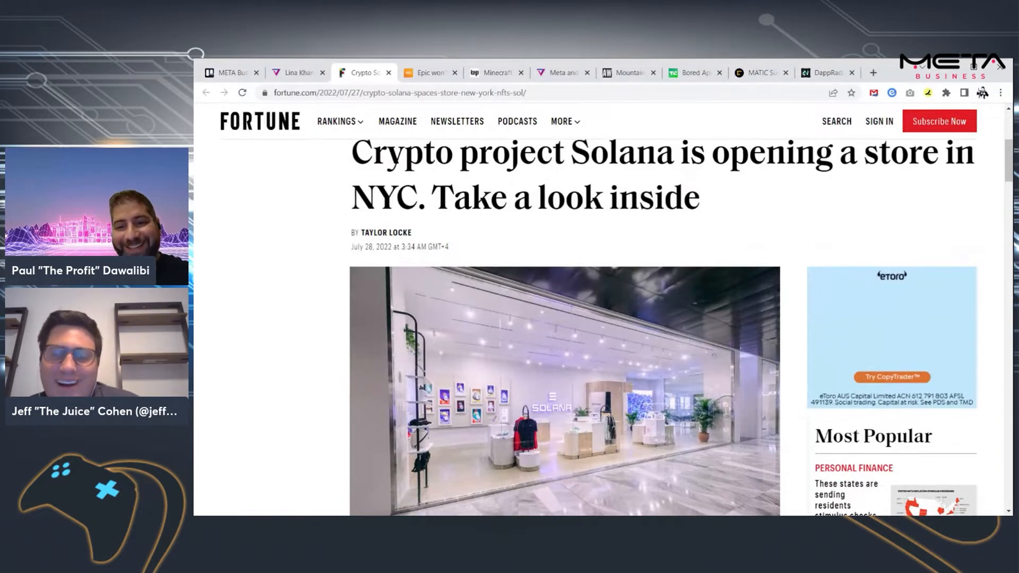
{"action": "scroll", "scroll_direction": "down", "scroll_amount": 3}
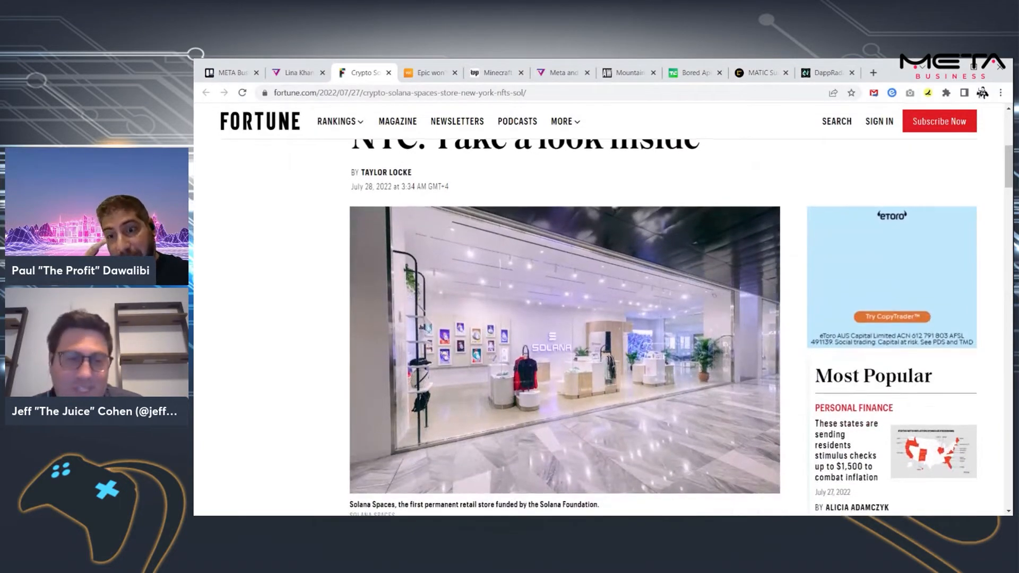
{"action": "scroll", "scroll_direction": "down", "scroll_amount": 3}
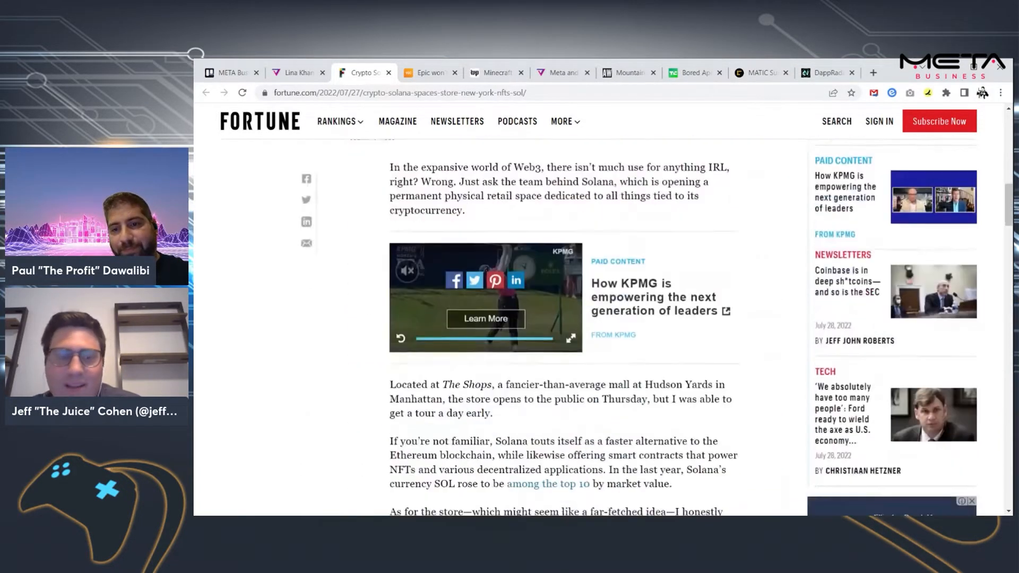
{"action": "scroll", "scroll_direction": "down", "scroll_amount": 3}
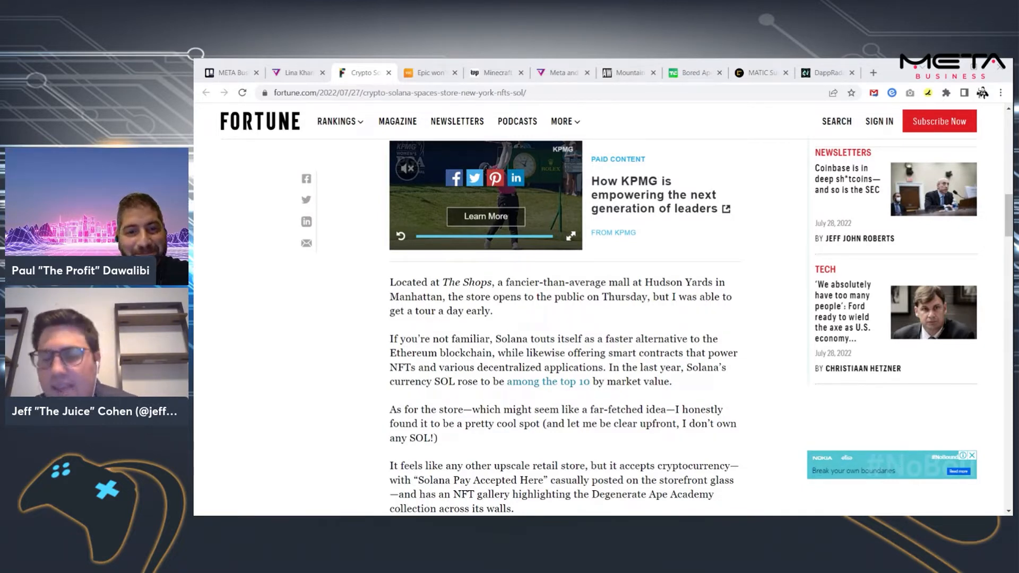
{"action": "left_click", "coordinate": [498, 72]}
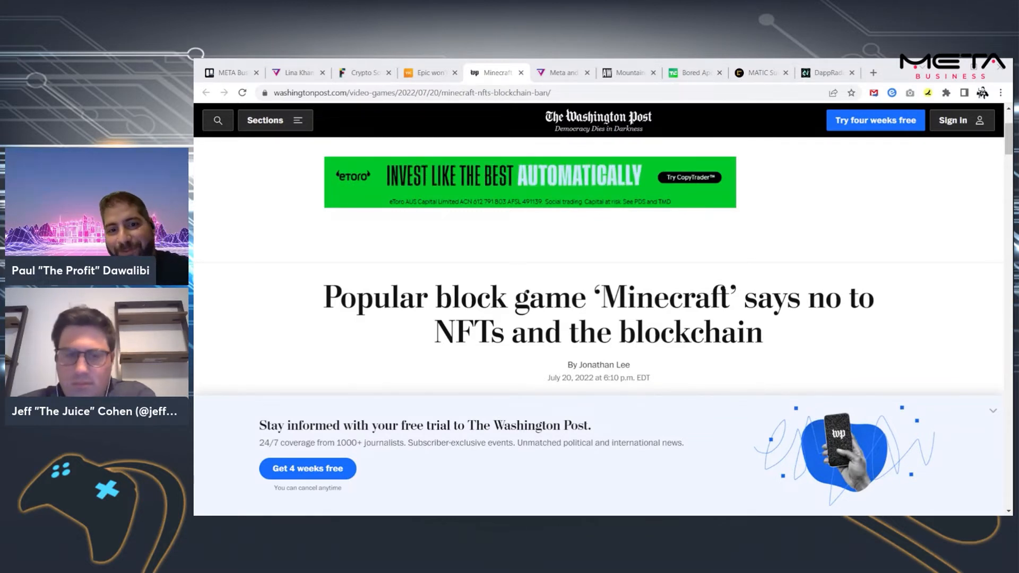
{"action": "scroll", "scroll_direction": "down", "scroll_amount": 3}
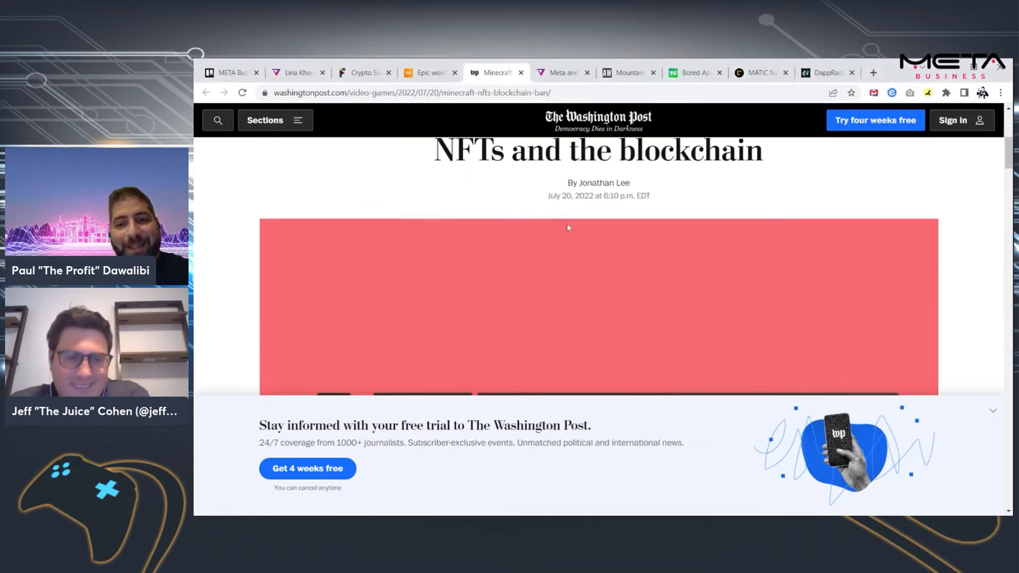
{"action": "scroll", "scroll_direction": "down", "scroll_amount": 3}
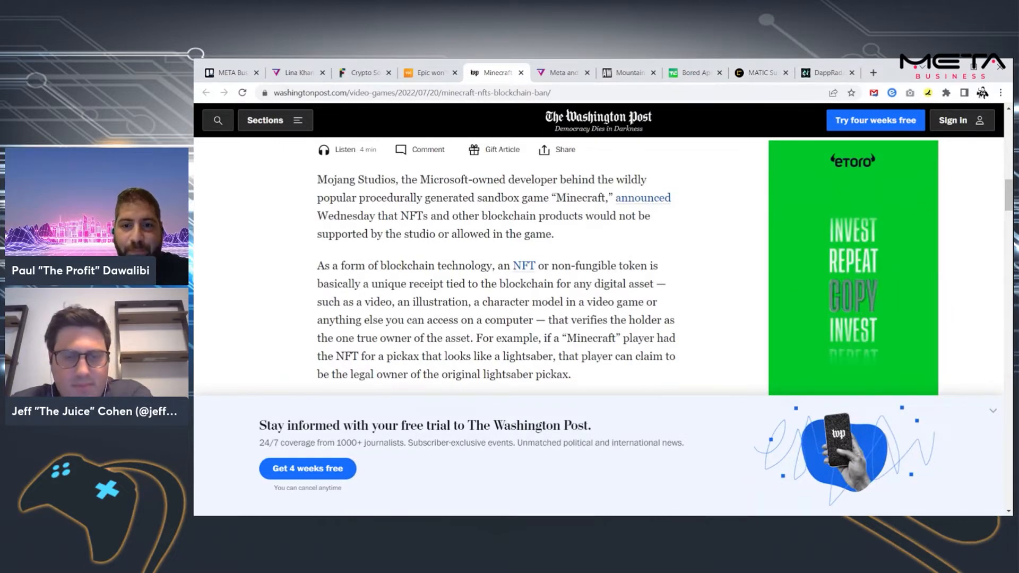
{"action": "scroll", "scroll_direction": "down", "scroll_amount": 3}
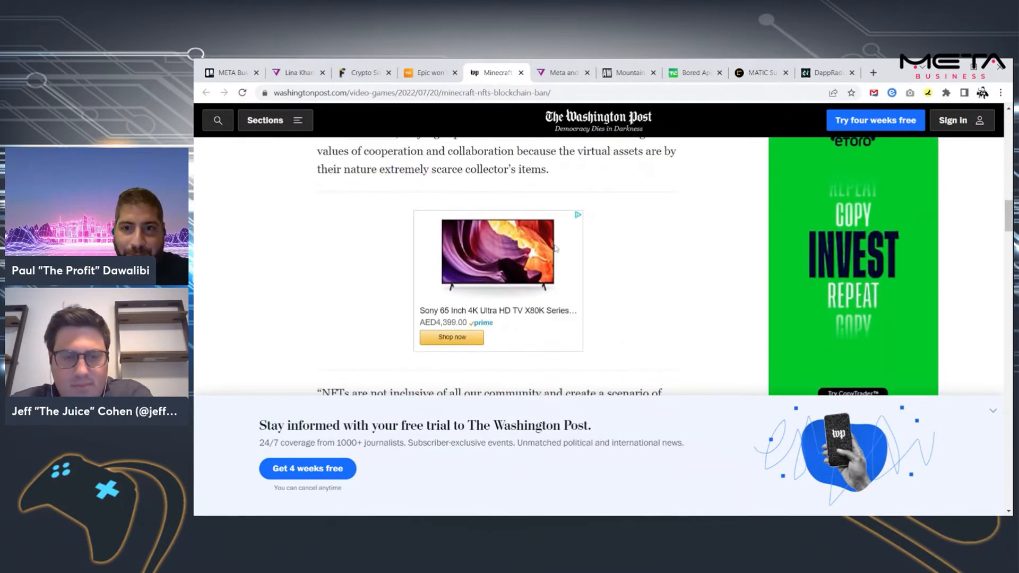
{"action": "scroll", "scroll_direction": "down", "scroll_amount": 3}
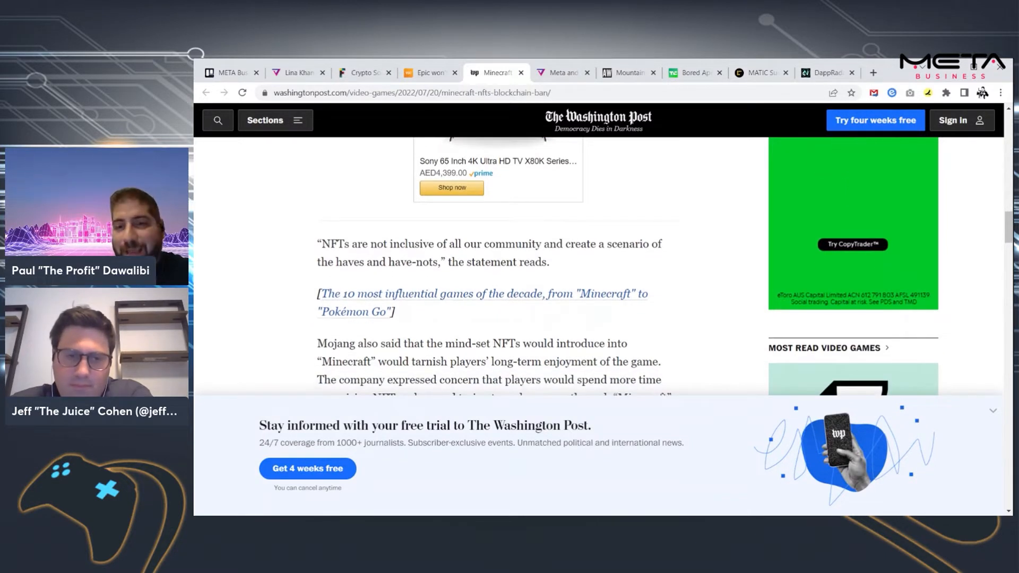
{"action": "scroll", "scroll_direction": "down", "scroll_amount": 3}
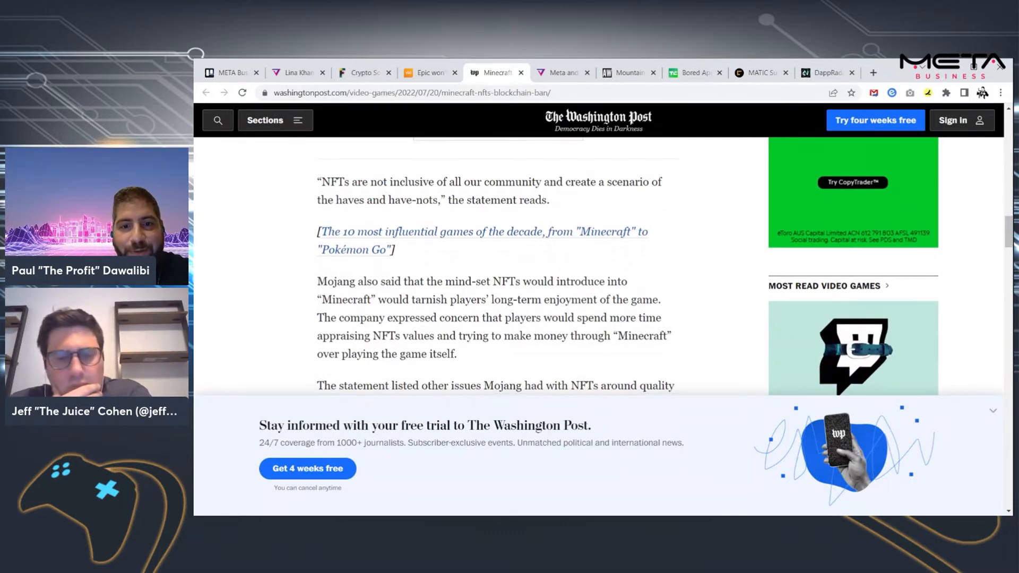
{"action": "scroll", "scroll_direction": "down", "scroll_amount": 3}
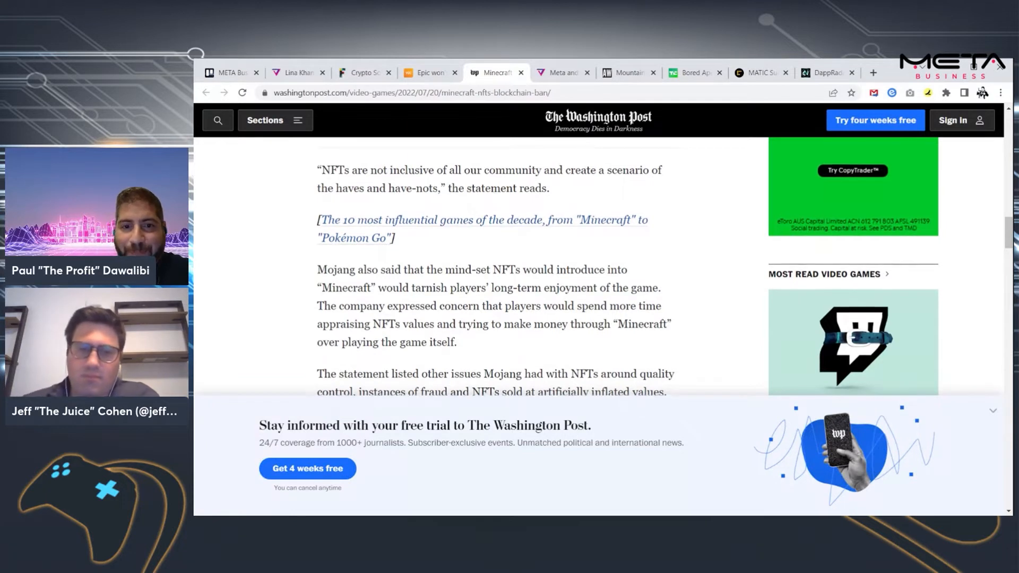
{"action": "scroll", "scroll_direction": "down", "scroll_amount": 3}
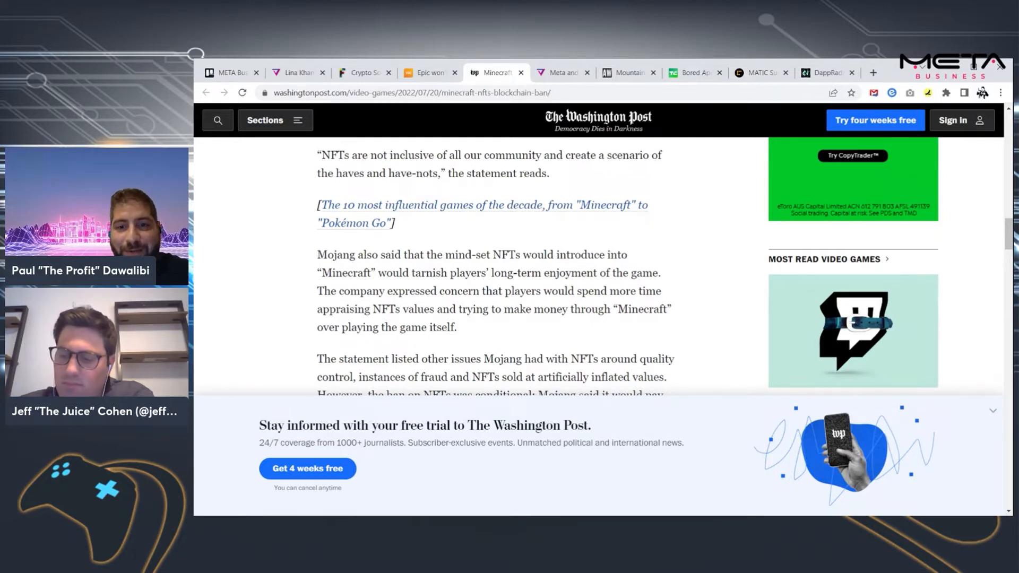
{"action": "scroll", "scroll_direction": "down", "scroll_amount": 3}
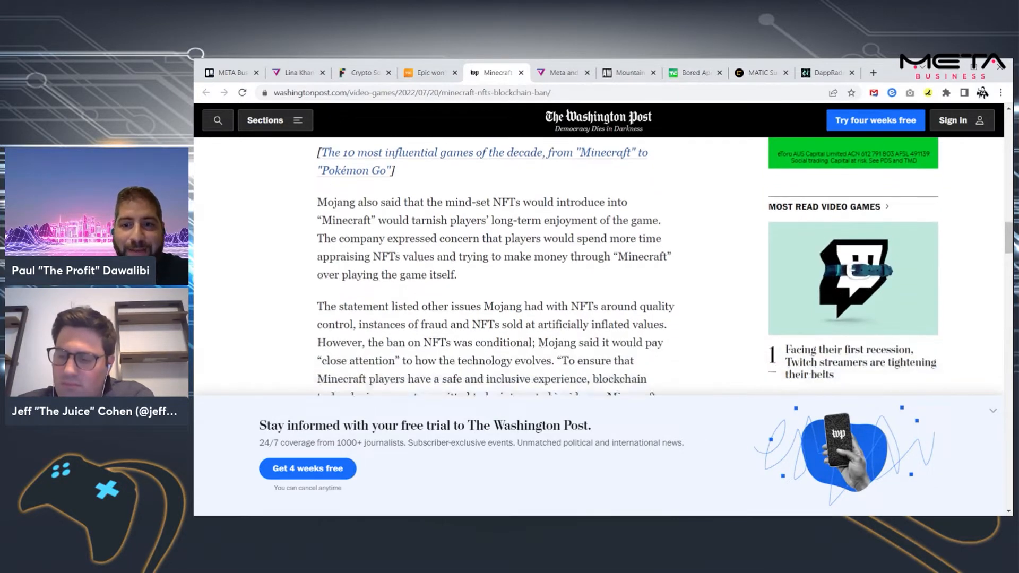
{"action": "scroll", "scroll_direction": "down", "scroll_amount": 3}
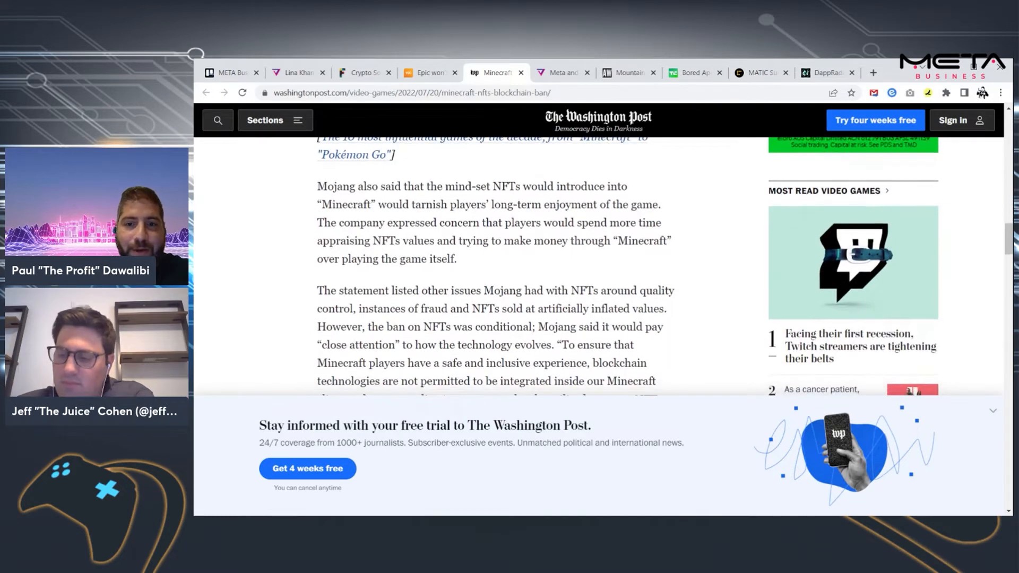
{"action": "scroll", "scroll_direction": "down", "scroll_amount": 3}
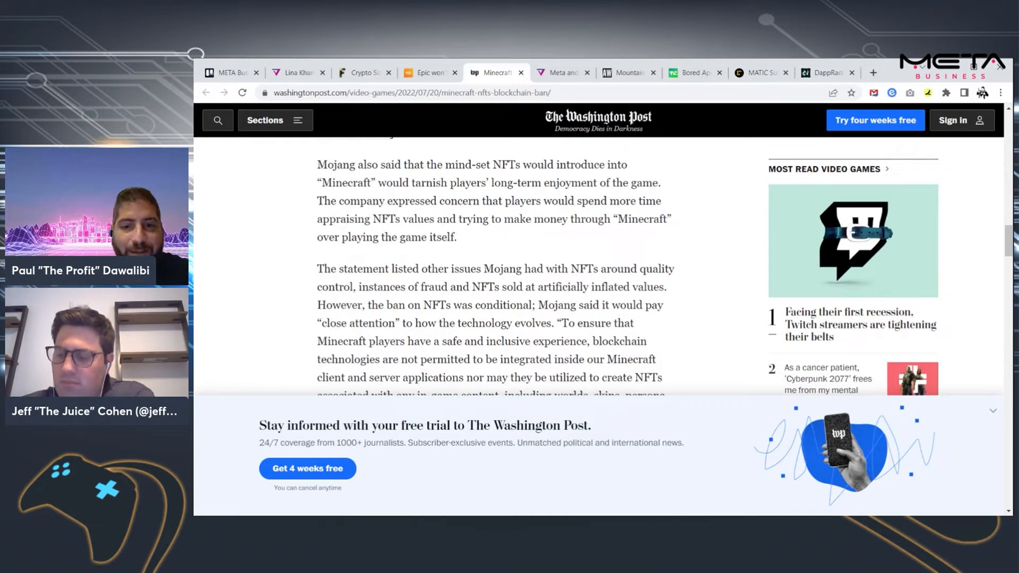
{"action": "scroll", "scroll_direction": "down", "scroll_amount": 3}
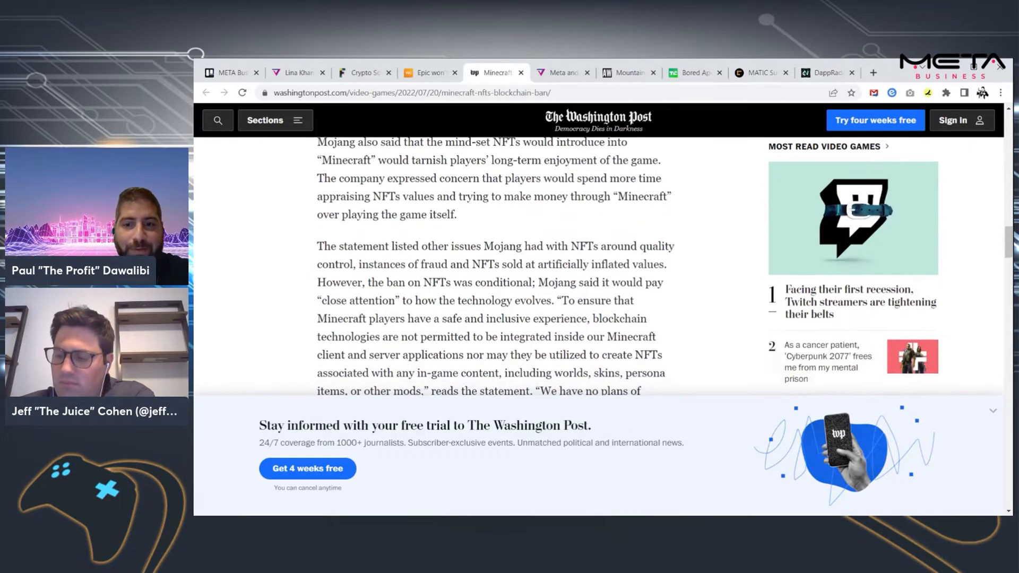
{"action": "scroll", "scroll_direction": "down", "scroll_amount": 3}
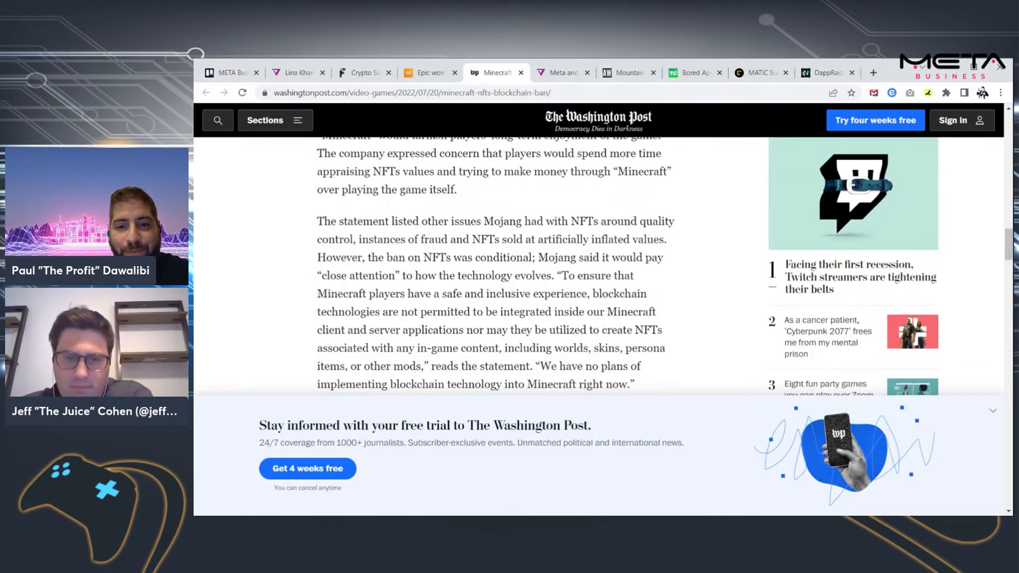
{"action": "scroll", "scroll_direction": "down", "scroll_amount": 3}
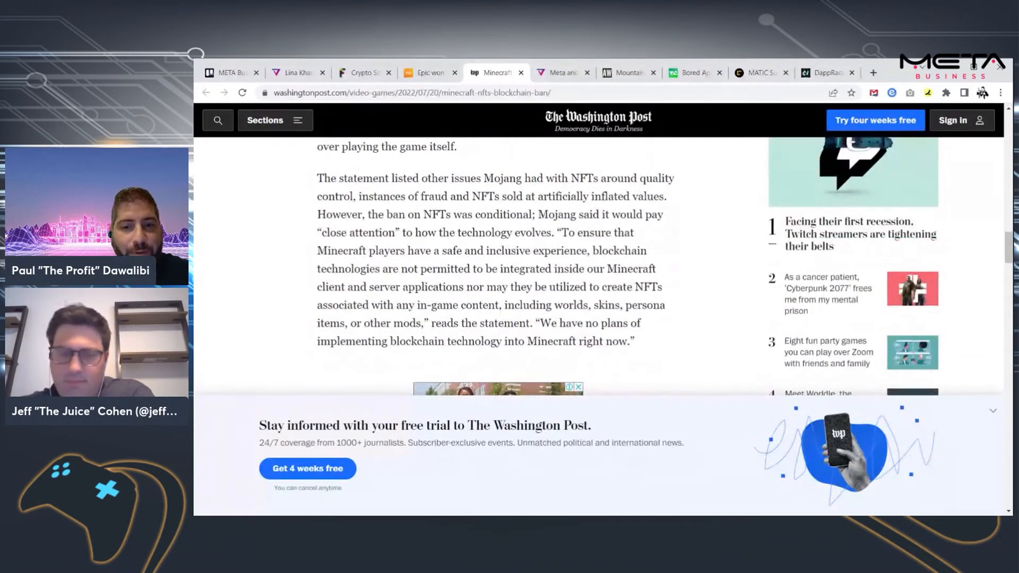
{"action": "scroll", "scroll_direction": "down", "scroll_amount": 3}
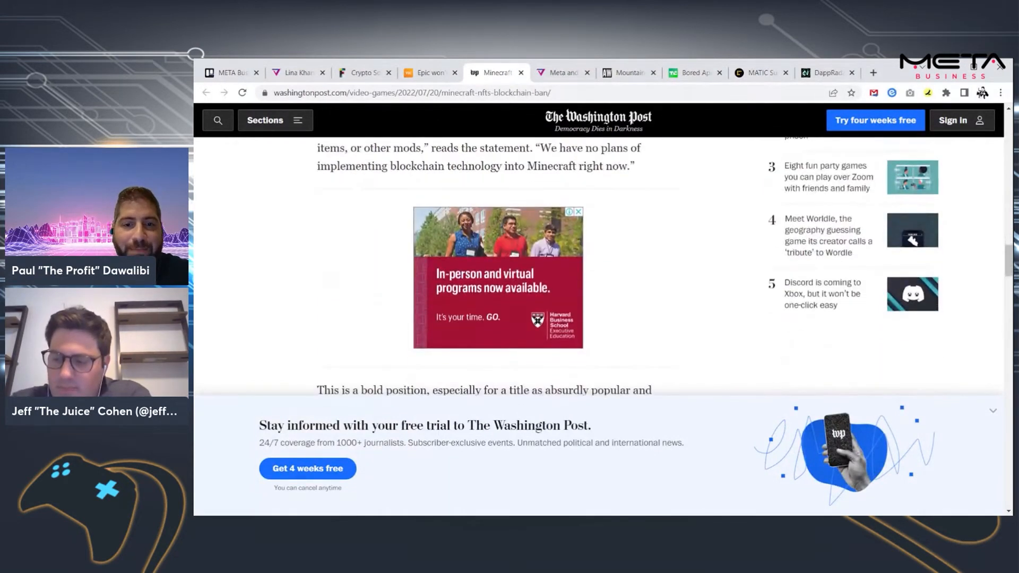
{"action": "scroll", "scroll_direction": "down", "scroll_amount": 3}
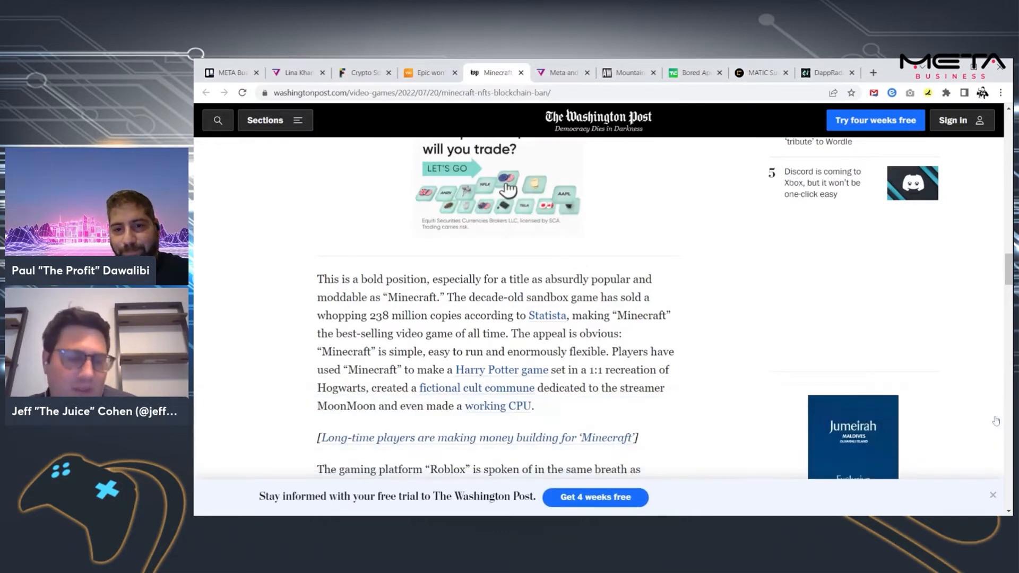
Scroll the Minecraft NFT ban article to the Roblox comparison and $2.2 billion blockchain gaming figure
{"action": "scroll", "scroll_direction": "down", "scroll_amount": 3}
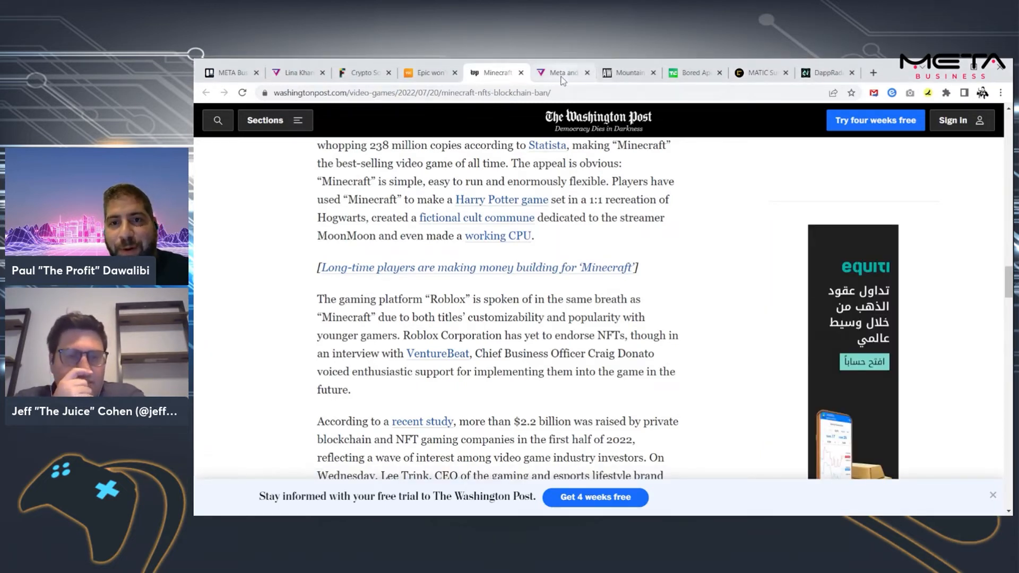
Switch to the Video Games Chronicle tab on Epic not banning NFT games after Minecraft's stance
{"action": "left_click", "coordinate": [425, 72]}
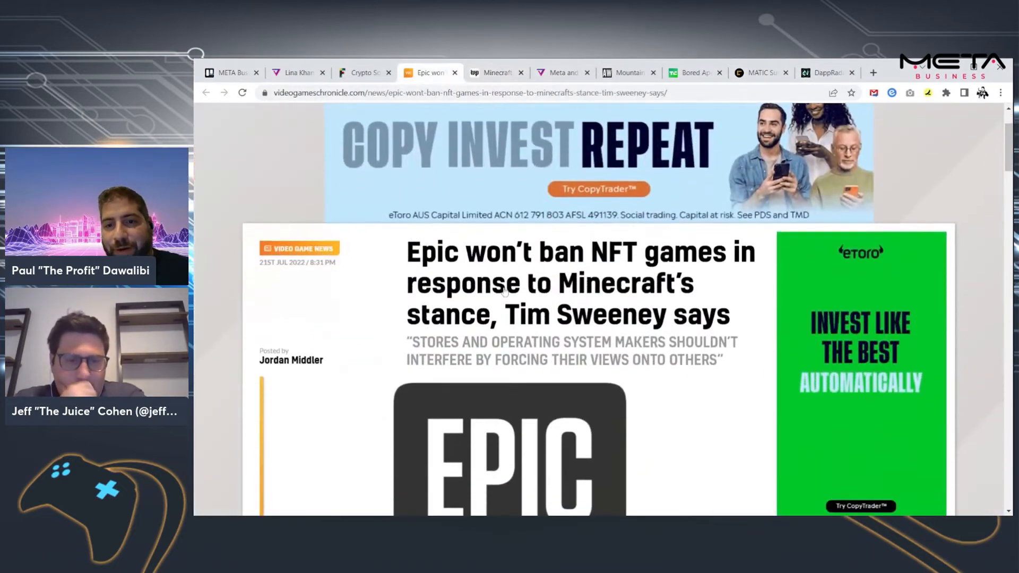
{"action": "scroll", "scroll_direction": "down", "scroll_amount": 3}
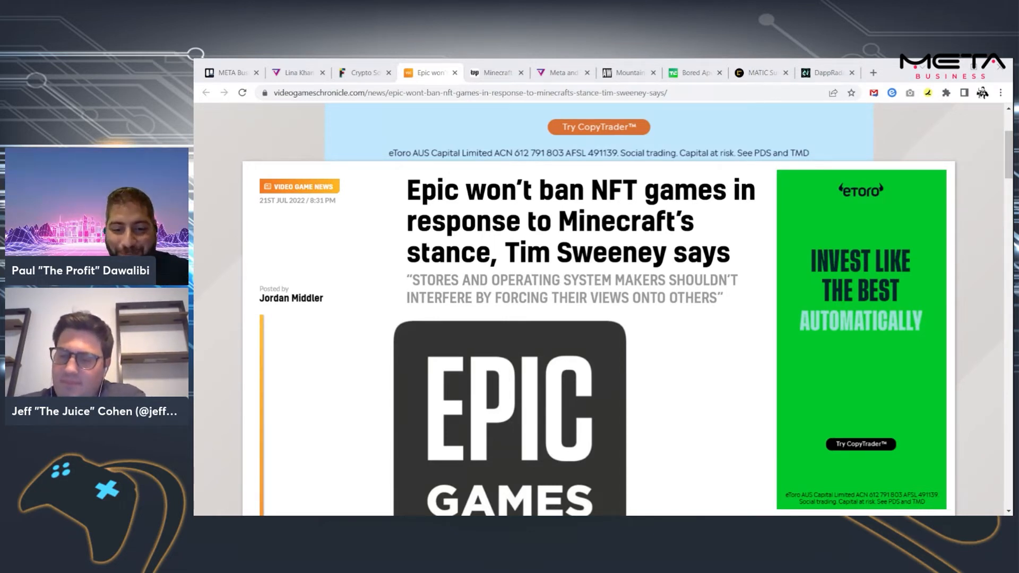
Read down the Epic article through Tim Sweeney's quotes on not banning NFT games
{"action": "scroll", "scroll_direction": "down", "scroll_amount": 3}
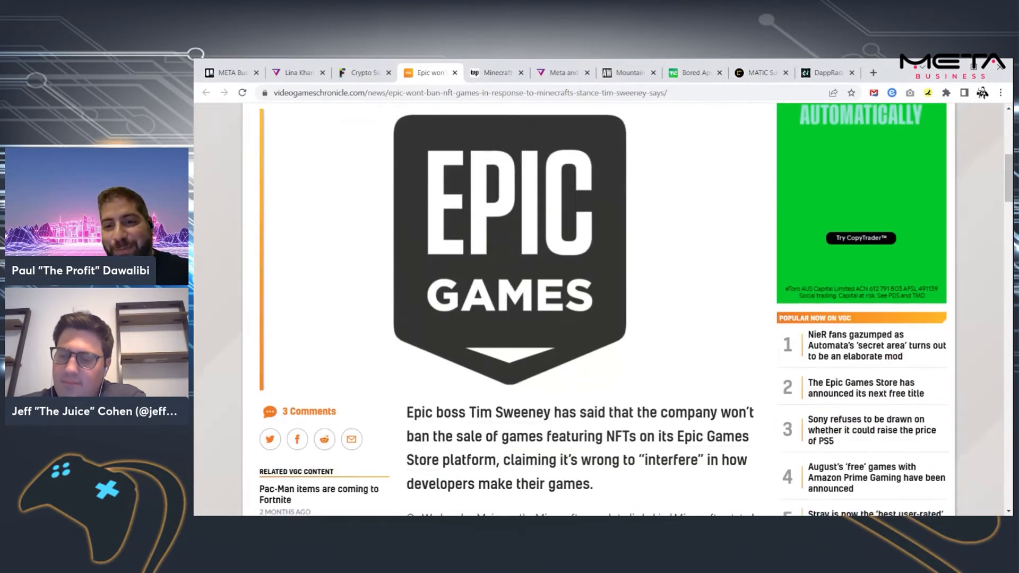
{"action": "scroll", "scroll_direction": "down", "scroll_amount": 3}
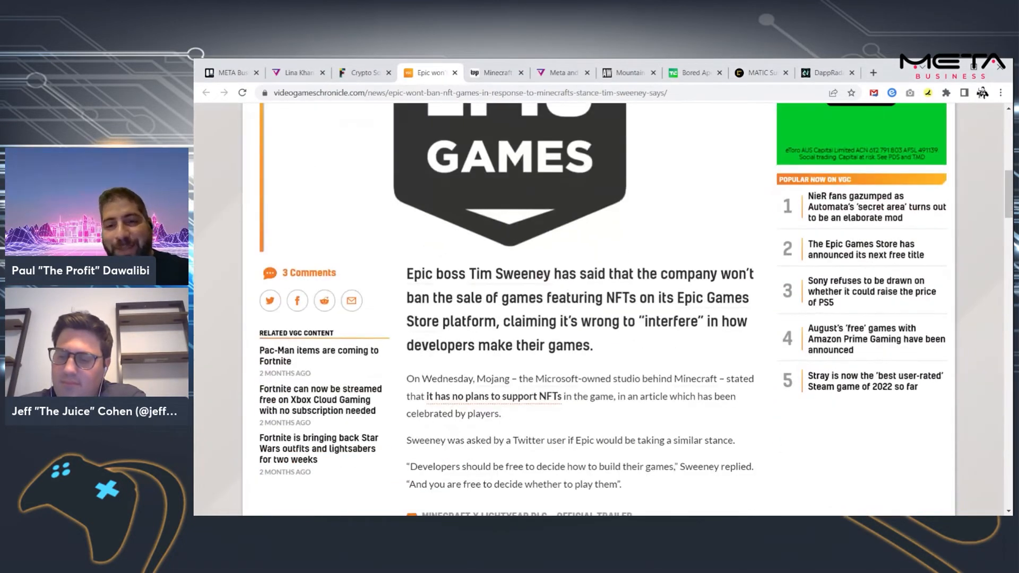
{"action": "scroll", "scroll_direction": "down", "scroll_amount": 3}
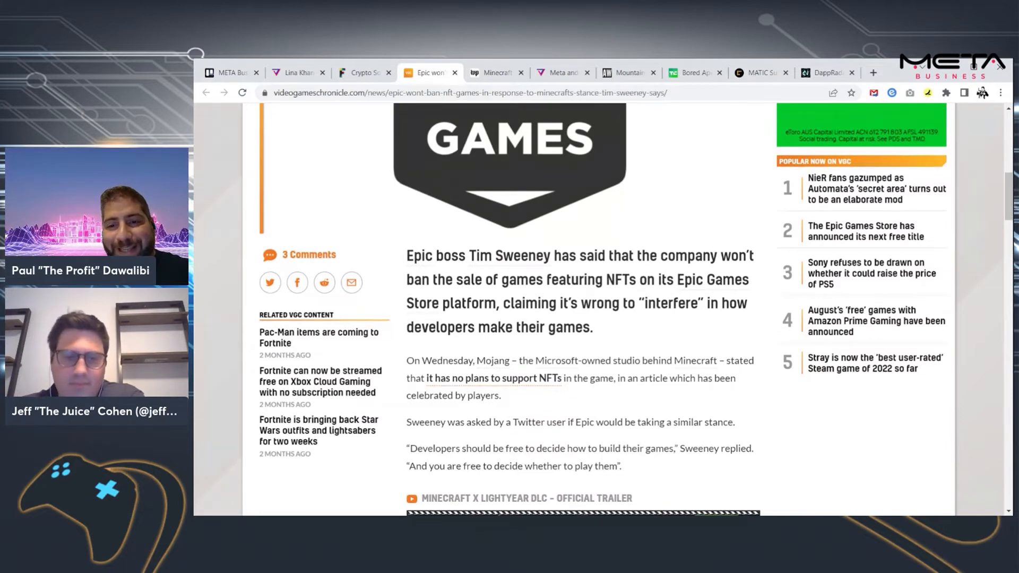
{"action": "scroll", "scroll_direction": "down", "scroll_amount": 3}
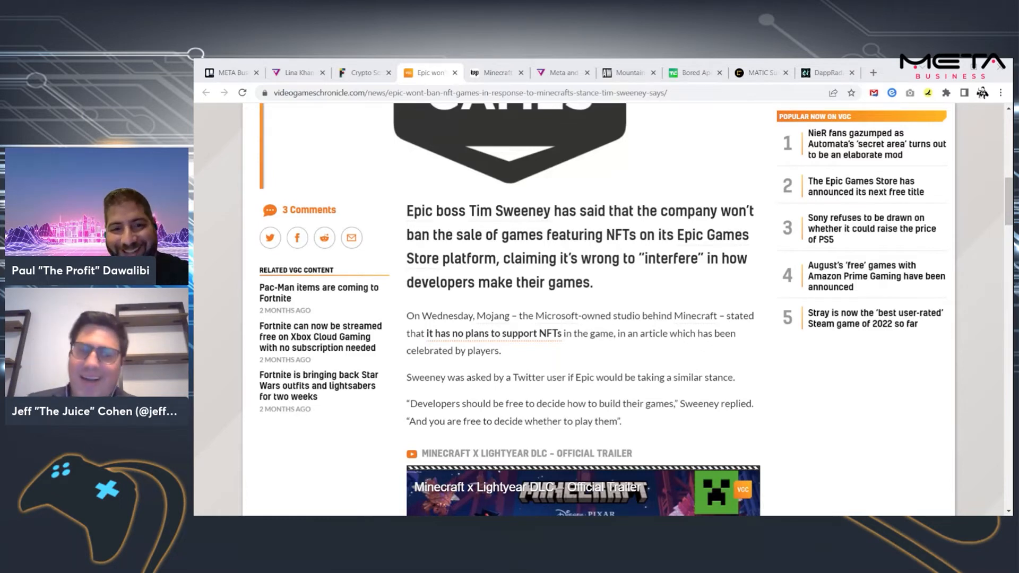
{"action": "scroll", "scroll_direction": "down", "scroll_amount": 3}
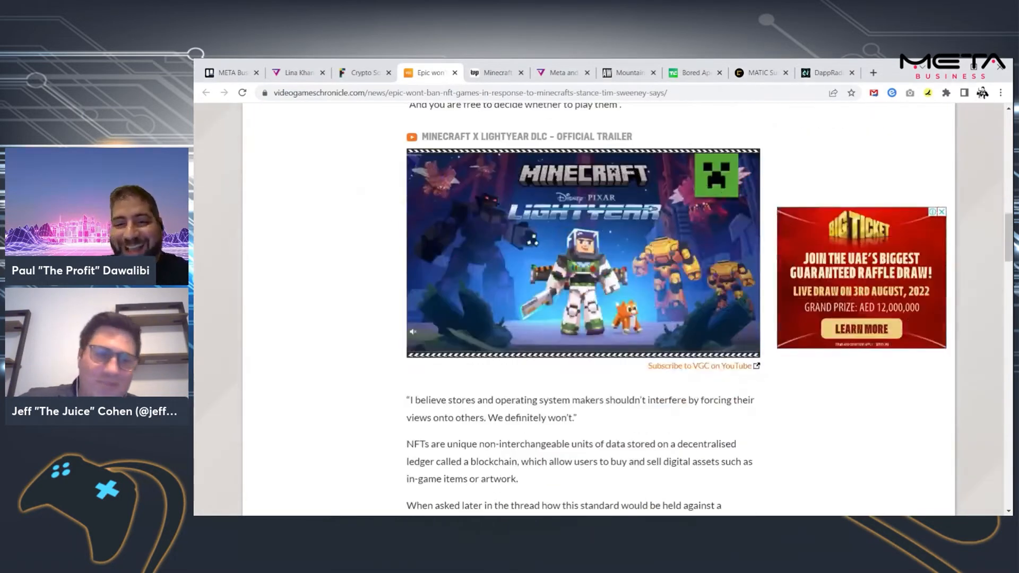
{"action": "scroll", "scroll_direction": "down", "scroll_amount": 3}
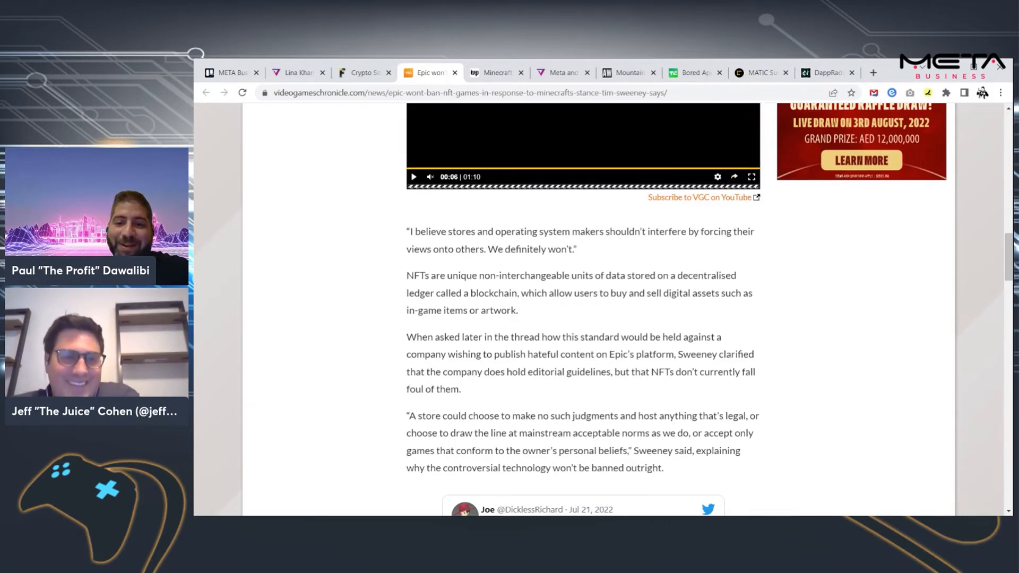
Start the embedded Minecraft x Lightyear trailer and continue toward the embedded tweet
{"action": "left_click", "coordinate": [413, 176]}
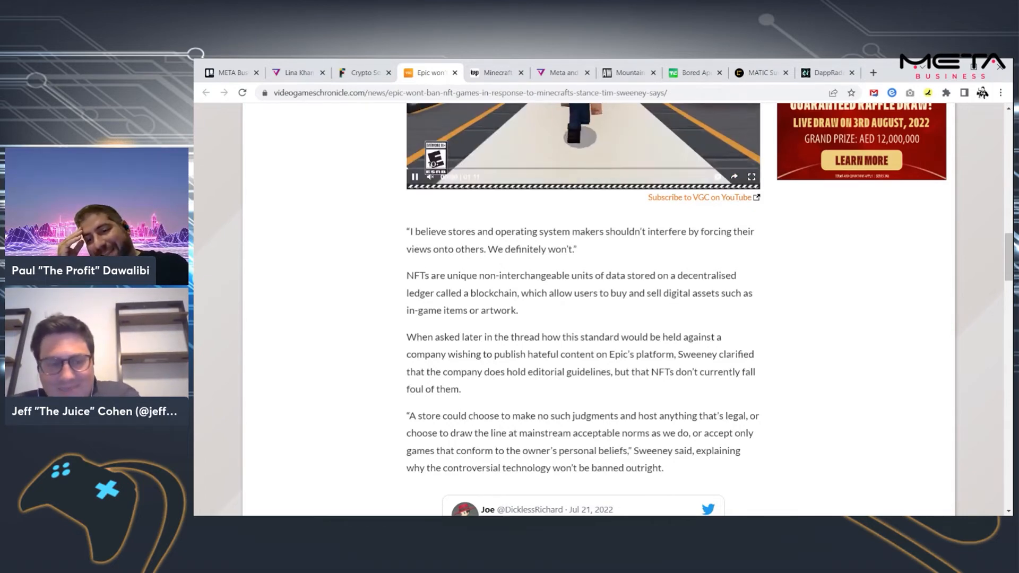
{"action": "scroll", "scroll_direction": "down", "scroll_amount": 3}
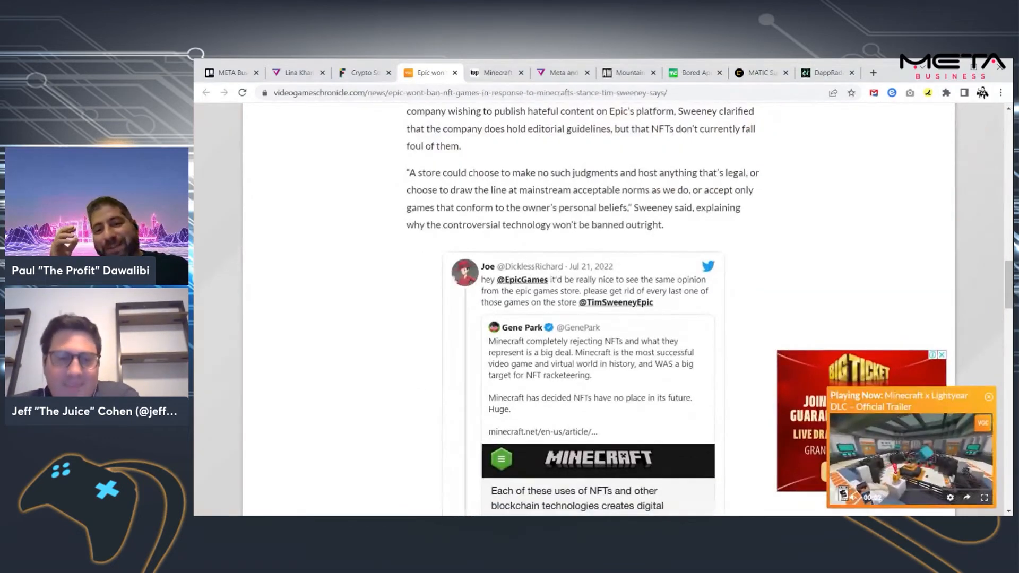
Scroll to the Gene Park tweet on Minecraft's scarcity-based NFT objection while the trailer finishes
{"action": "scroll", "scroll_direction": "down", "scroll_amount": 3}
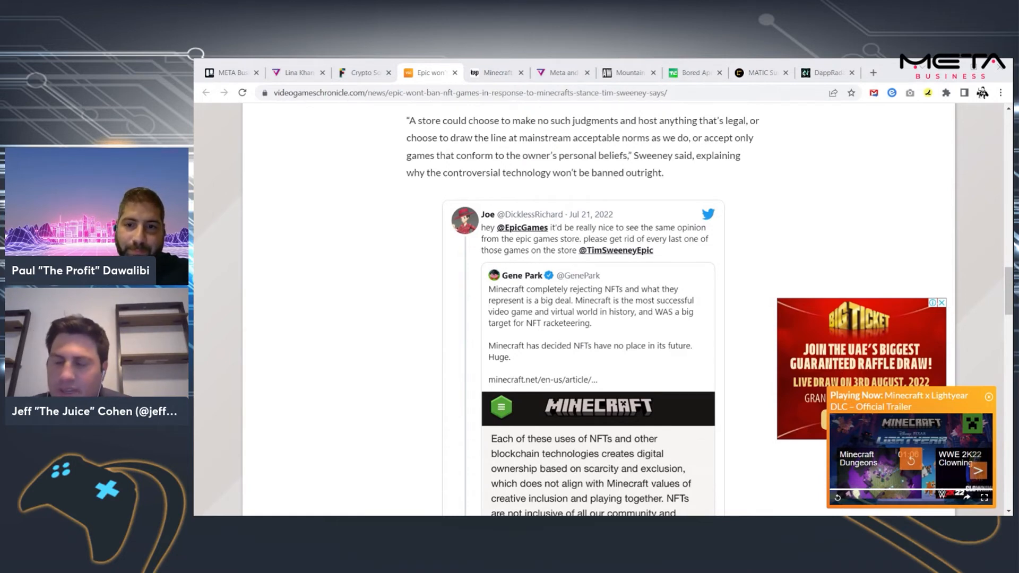
{"action": "left_click", "coordinate": [559, 72]}
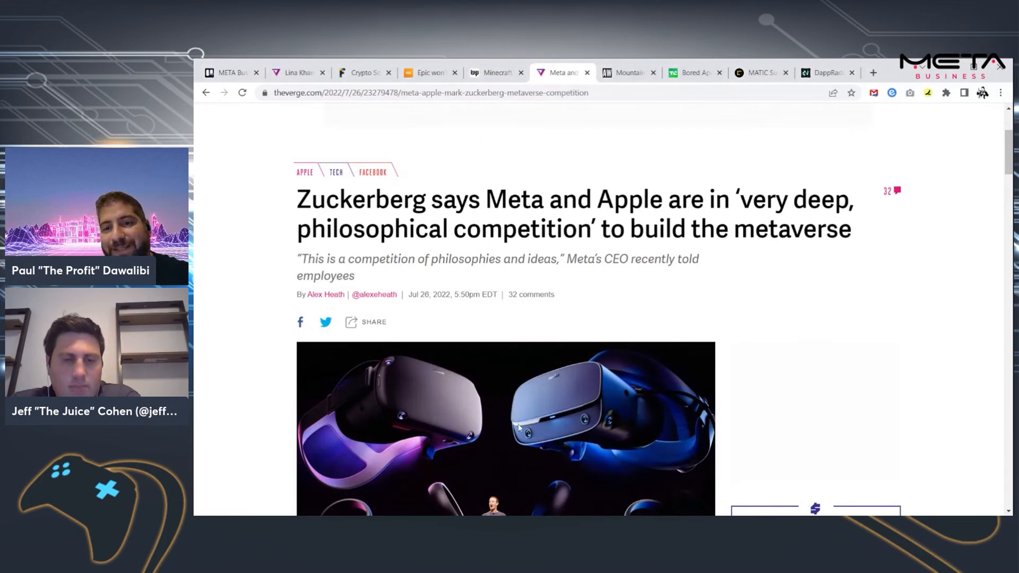
{"action": "mouse_move", "coordinate": [535, 322]}
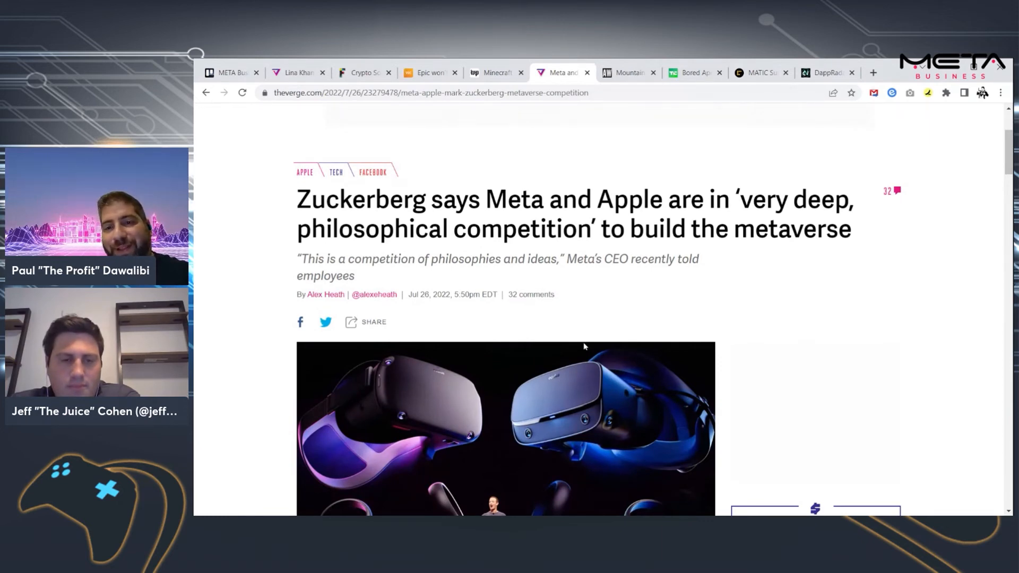
Scroll past the headline photo to the paragraphs on Meta positioning itself against Apple
{"action": "scroll", "scroll_direction": "down", "scroll_amount": 3}
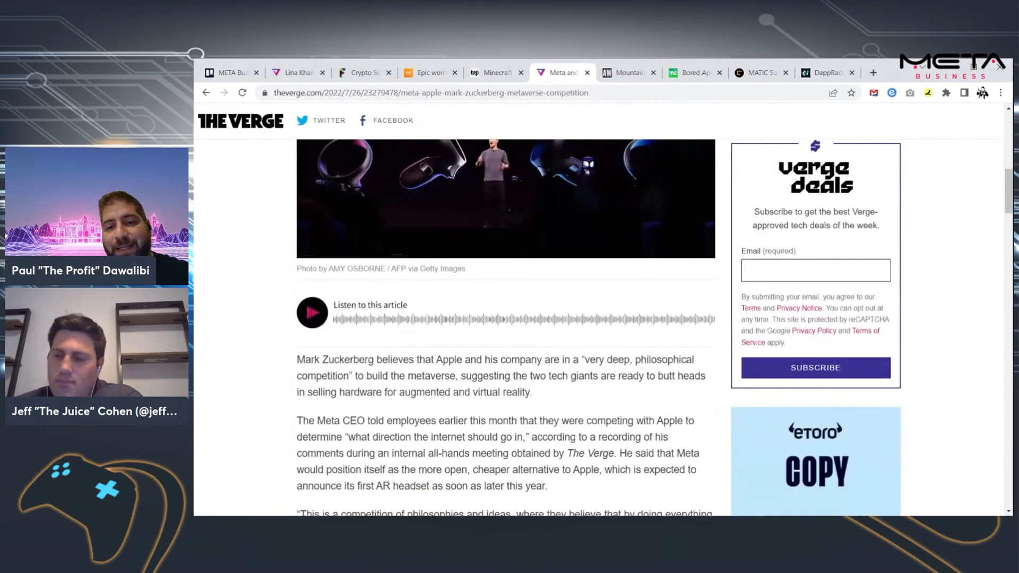
{"action": "scroll", "scroll_direction": "down", "scroll_amount": 3}
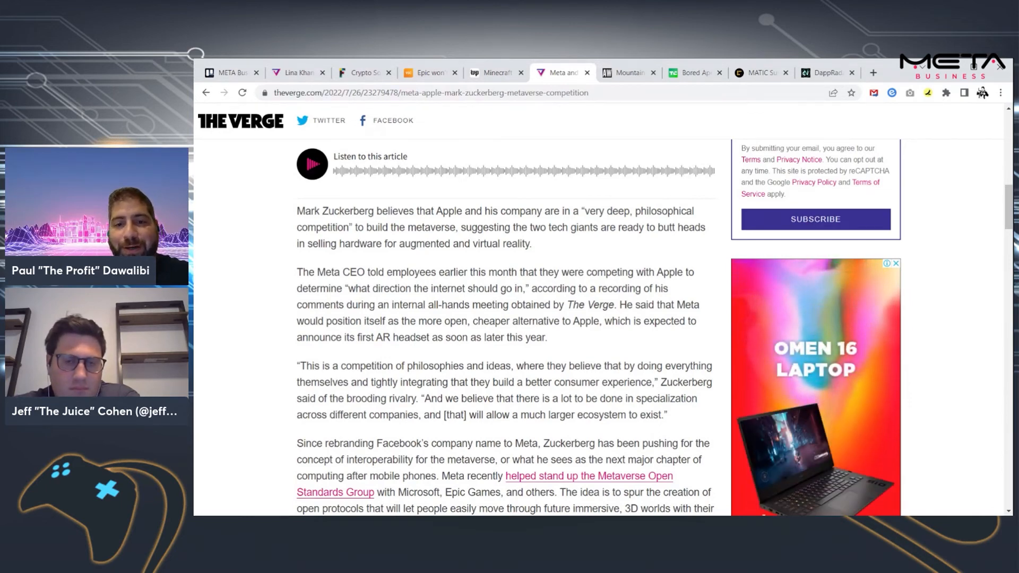
Read through Apple's absence from the open standards group and the Meta-as-Android-to-iOS passage
{"action": "scroll", "scroll_direction": "down", "scroll_amount": 3}
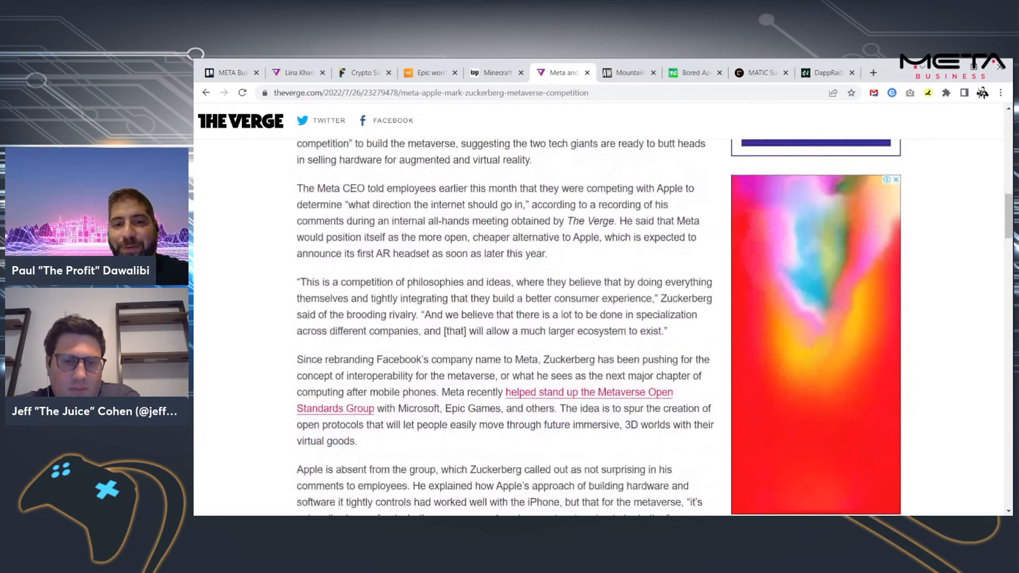
{"action": "scroll", "scroll_direction": "down", "scroll_amount": 3}
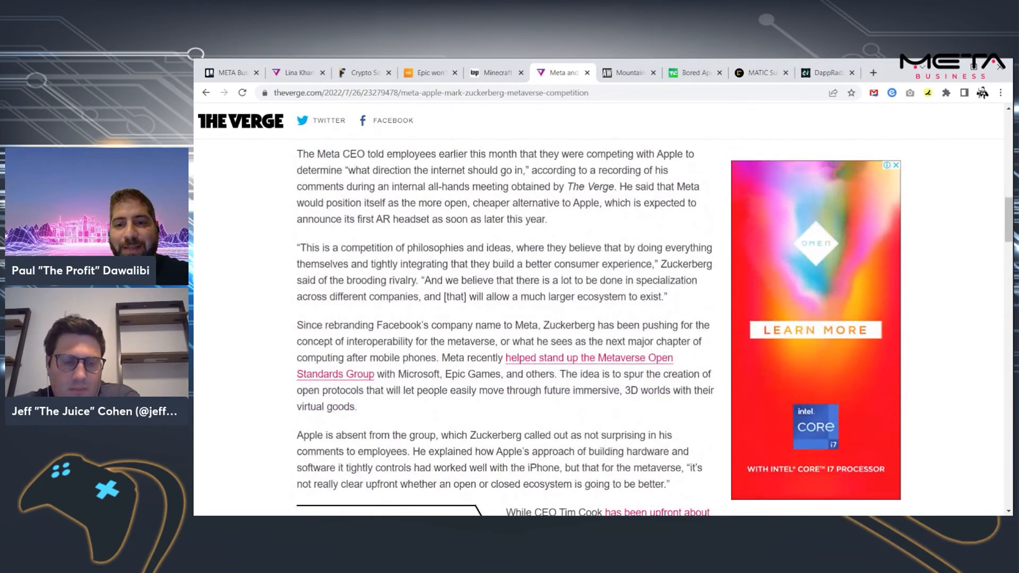
{"action": "scroll", "scroll_direction": "down", "scroll_amount": 3}
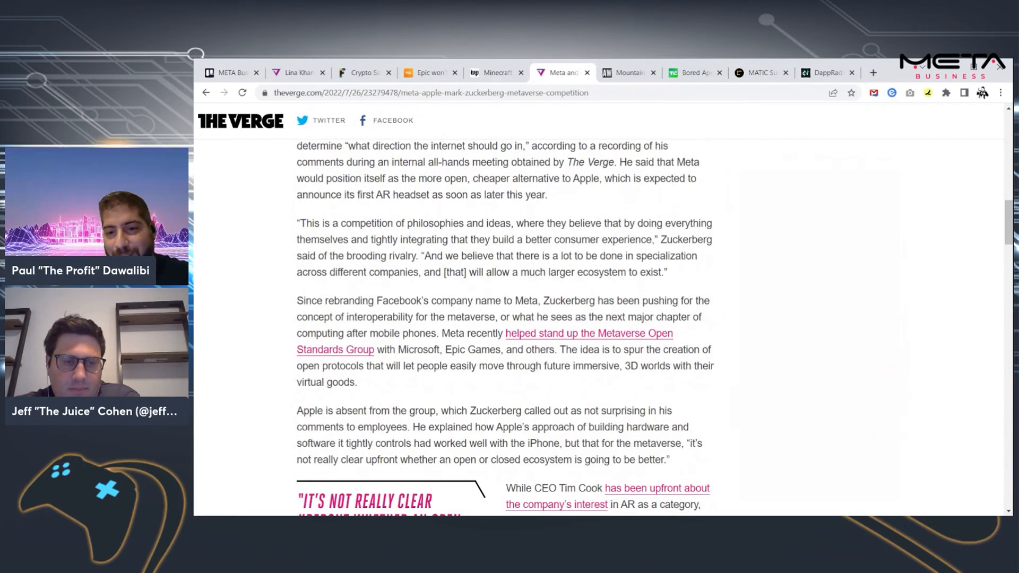
{"action": "scroll", "scroll_direction": "down", "scroll_amount": 3}
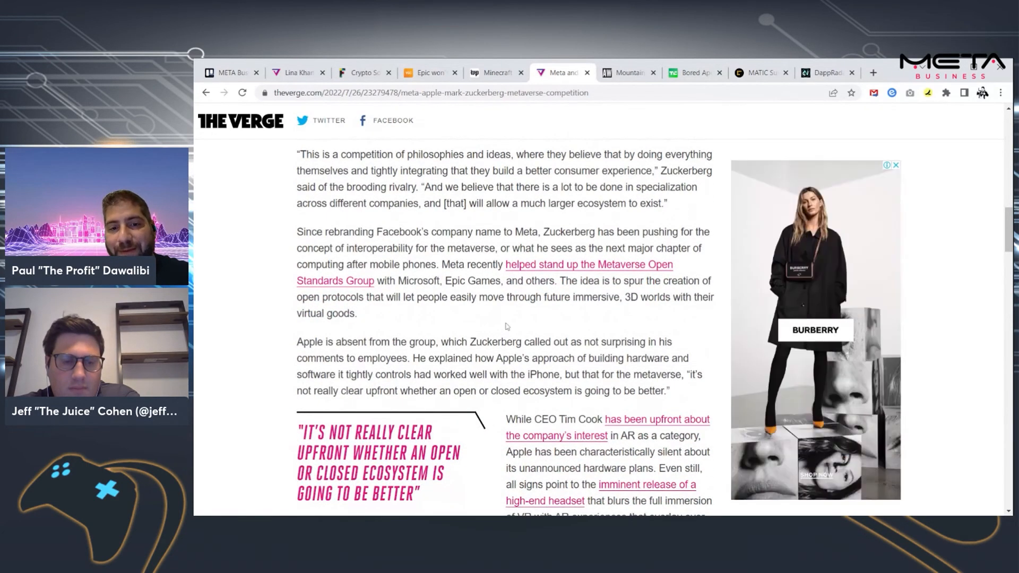
{"action": "scroll", "scroll_direction": "down", "scroll_amount": 3}
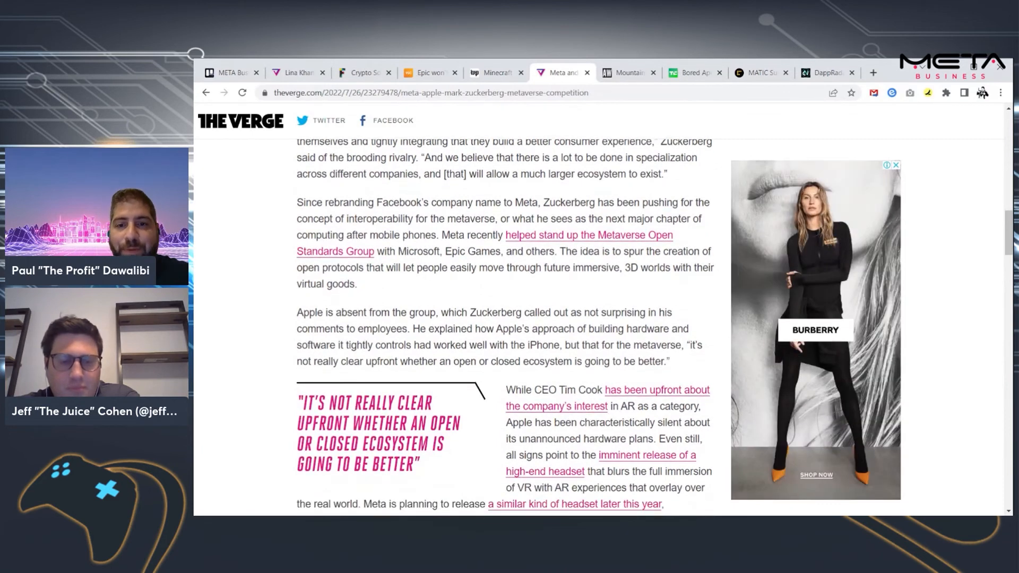
{"action": "scroll", "scroll_direction": "down", "scroll_amount": 3}
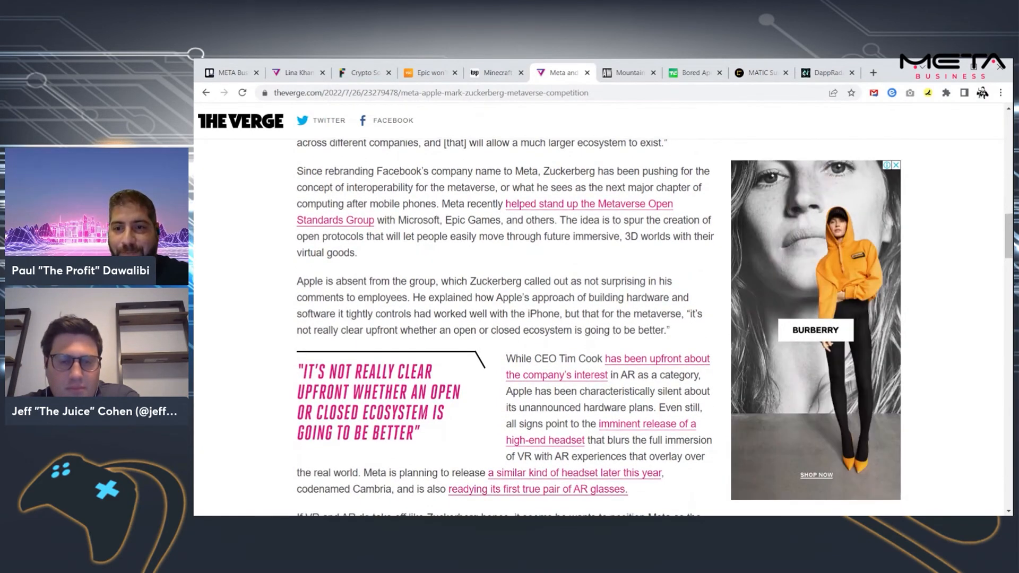
{"action": "scroll", "scroll_direction": "down", "scroll_amount": 3}
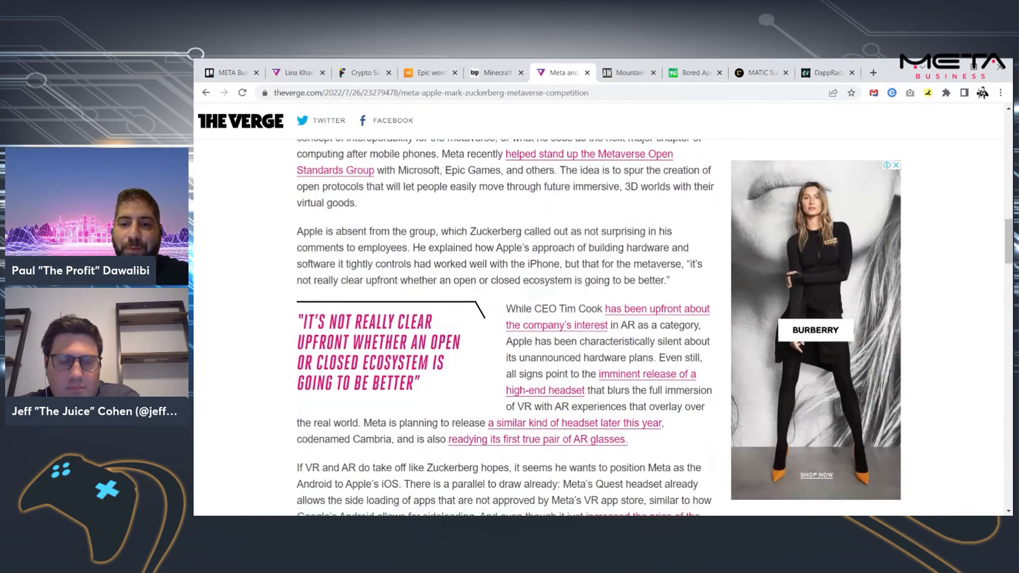
{"action": "scroll", "scroll_direction": "down", "scroll_amount": 3}
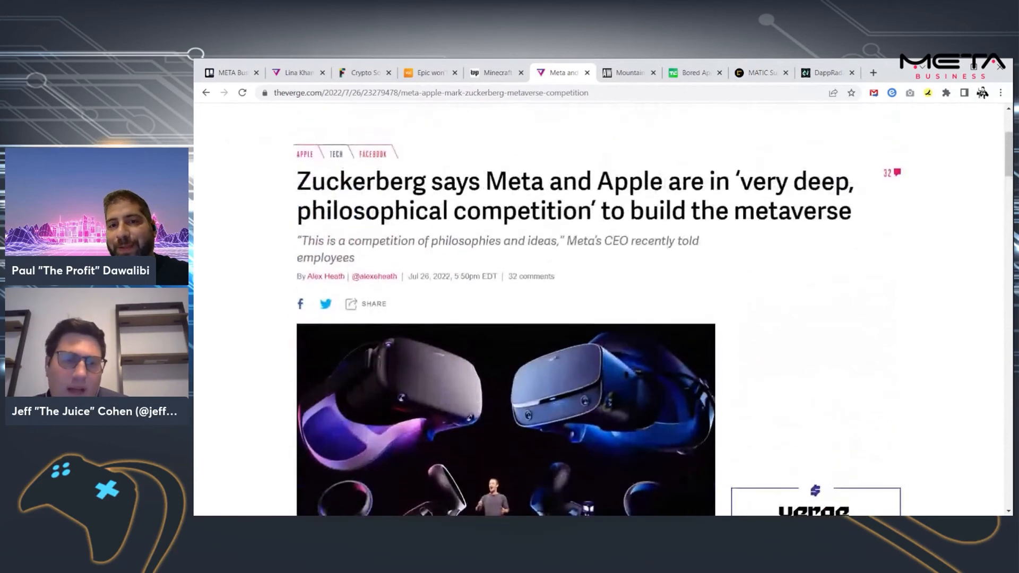
{"action": "mouse_move", "coordinate": [479, 90]}
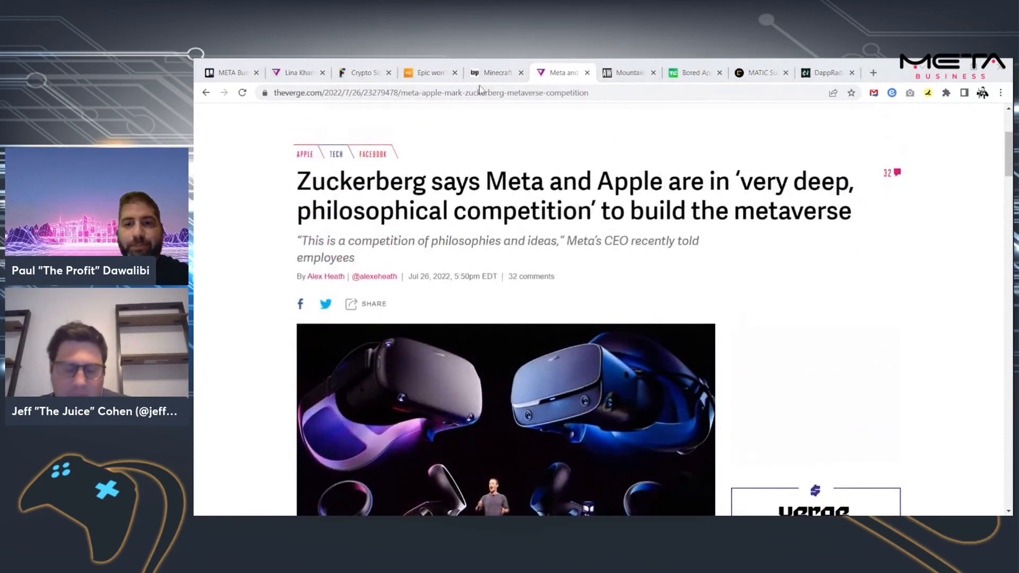